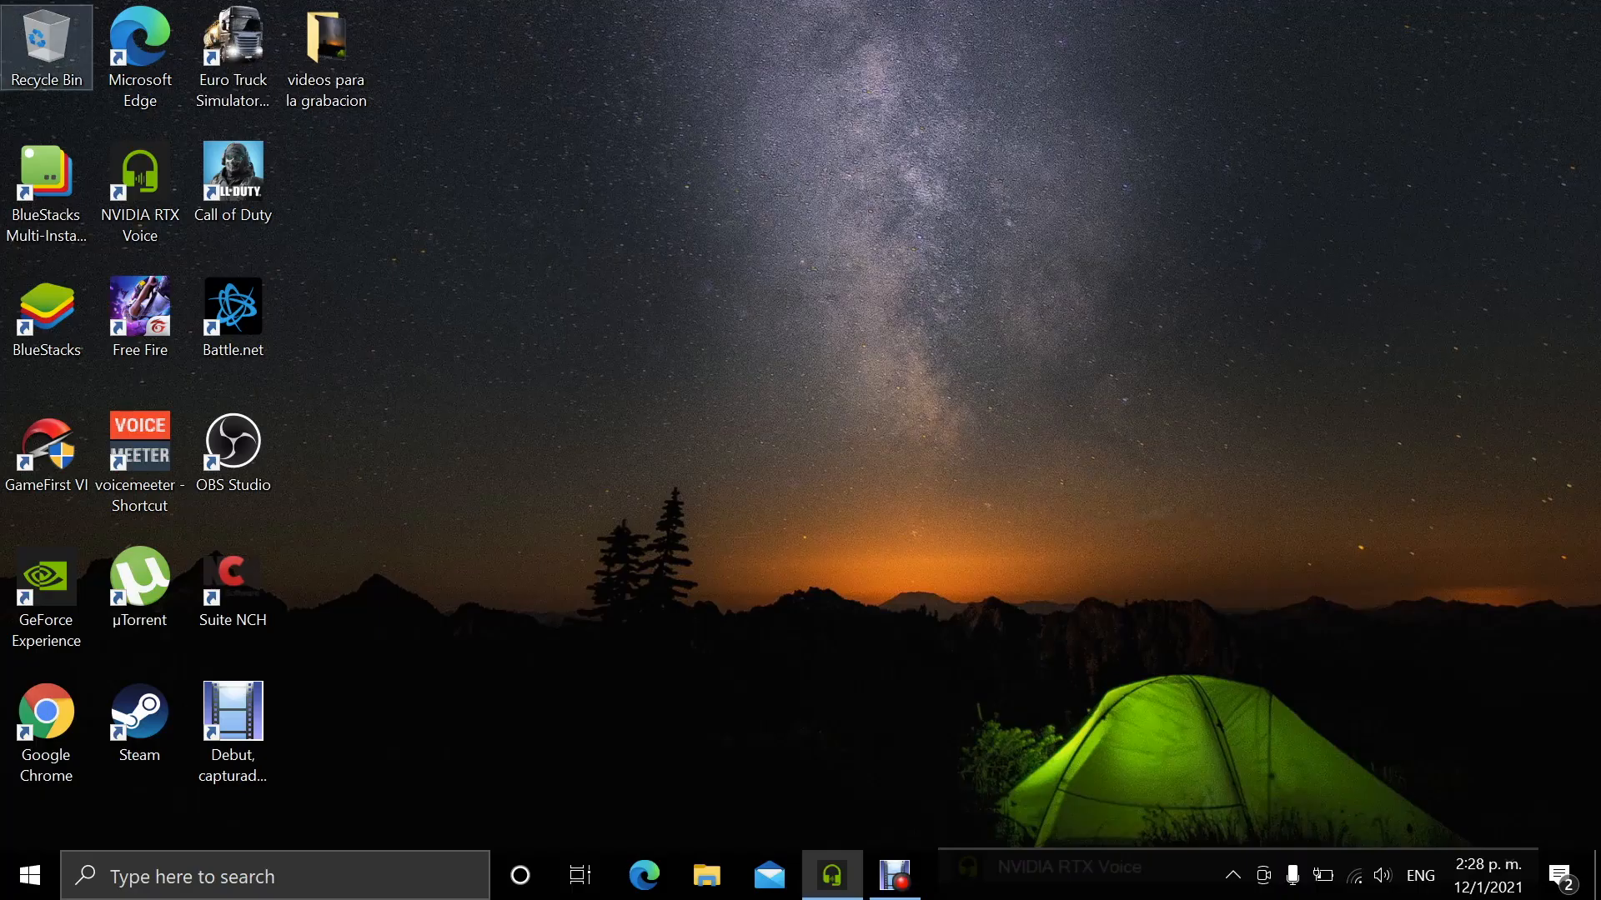
# Show the System properties for This PC from File Explorer's navigation pane
pyautogui.doubleClick(47, 47)
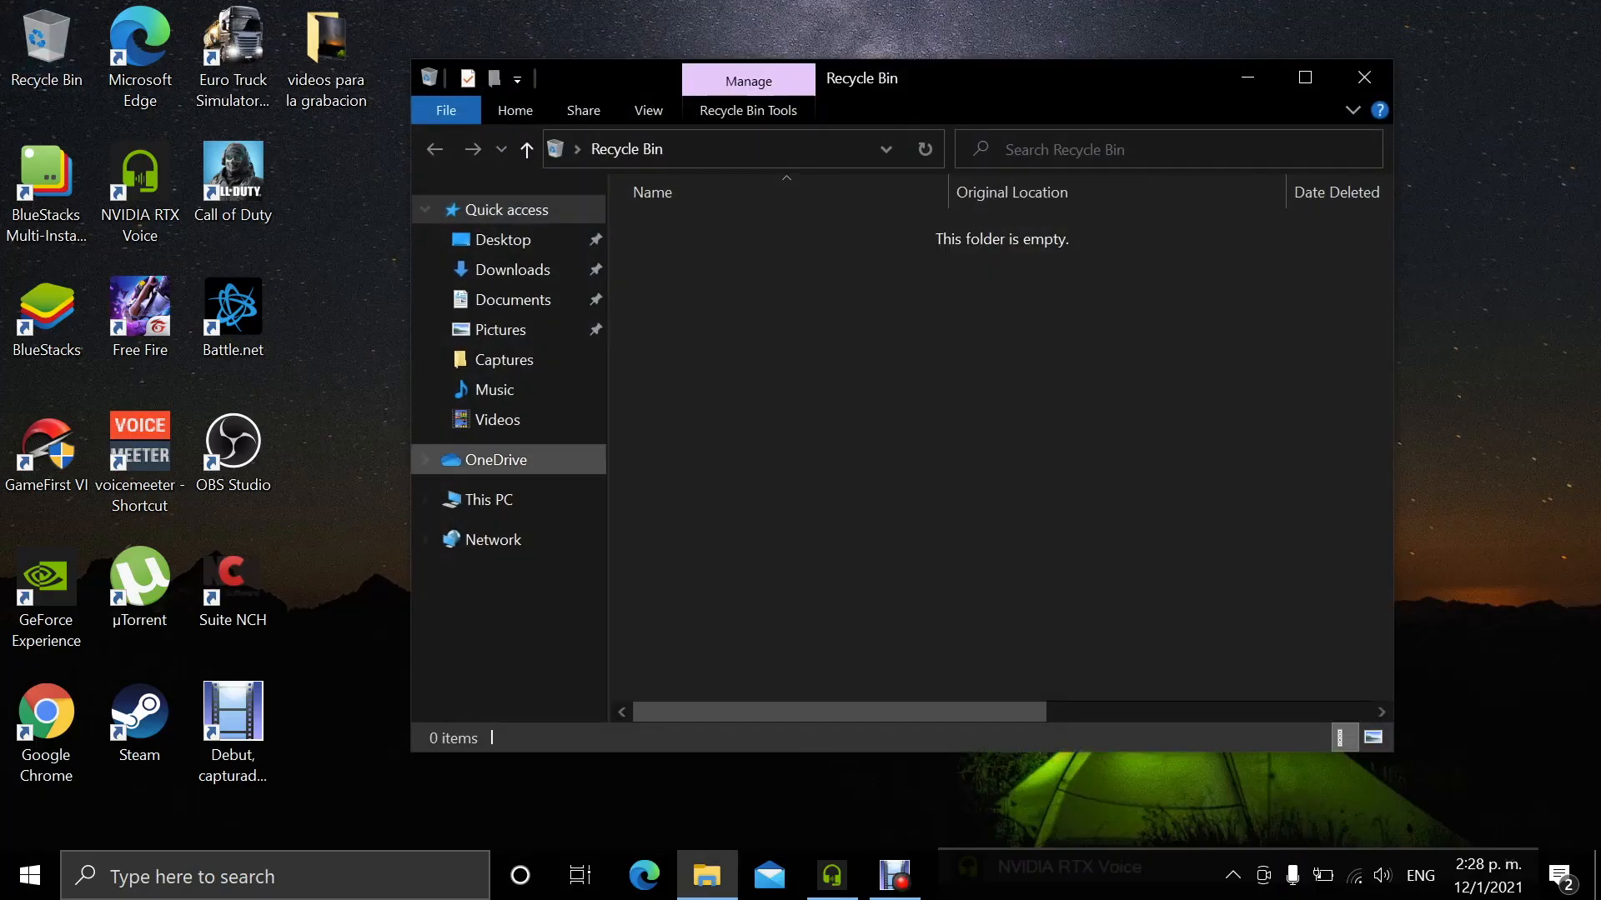
pyautogui.click(487, 499)
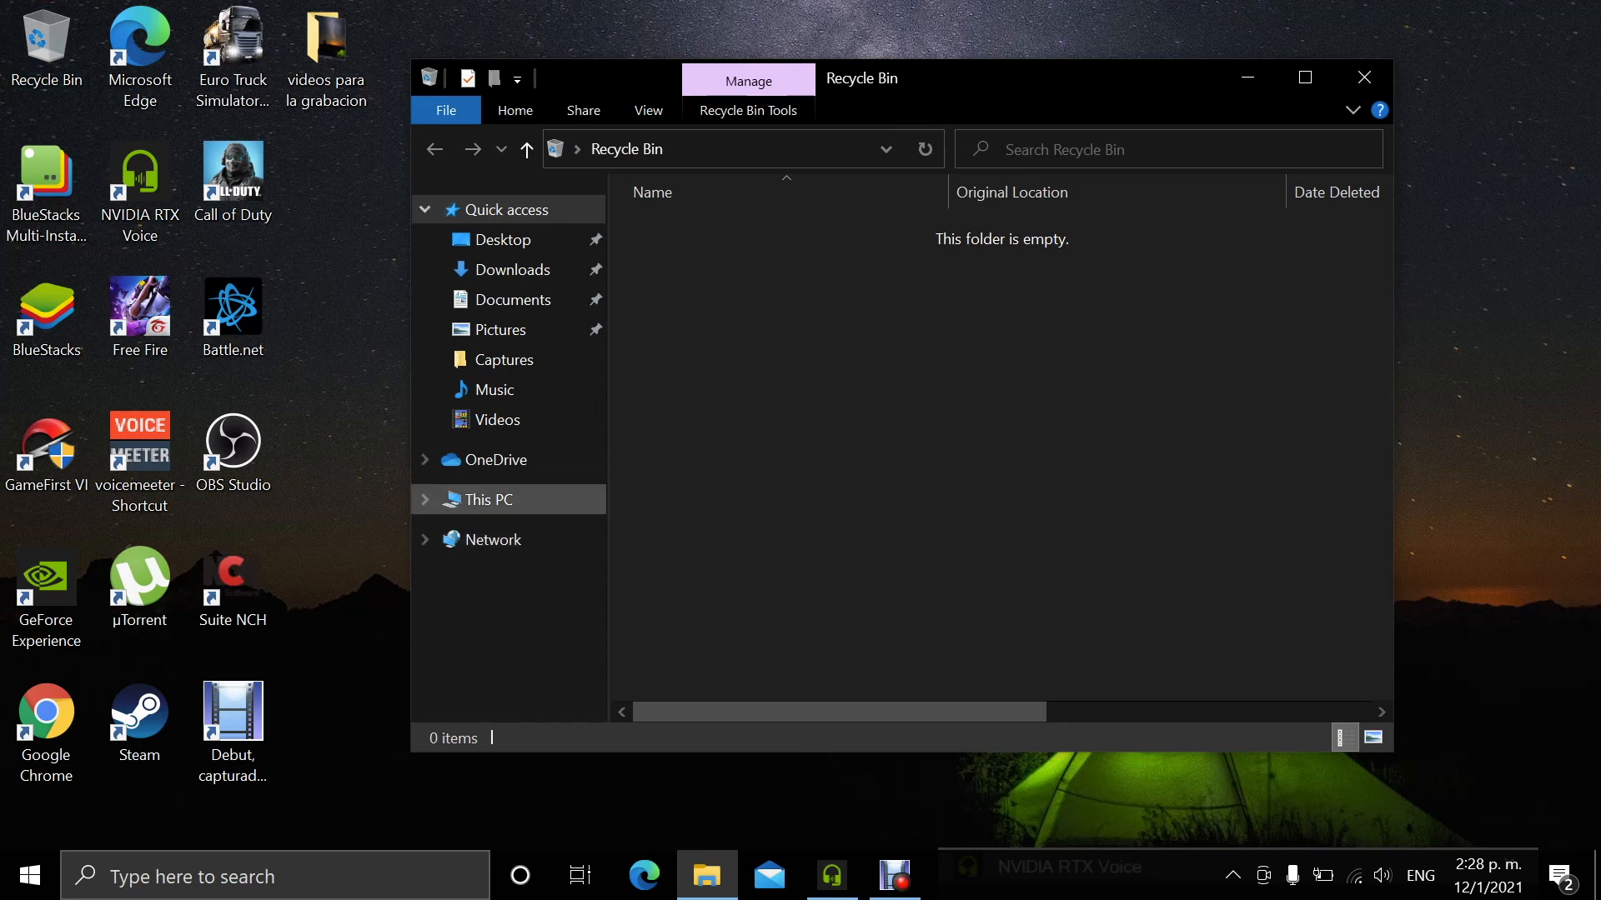
pyautogui.rightClick(484, 498)
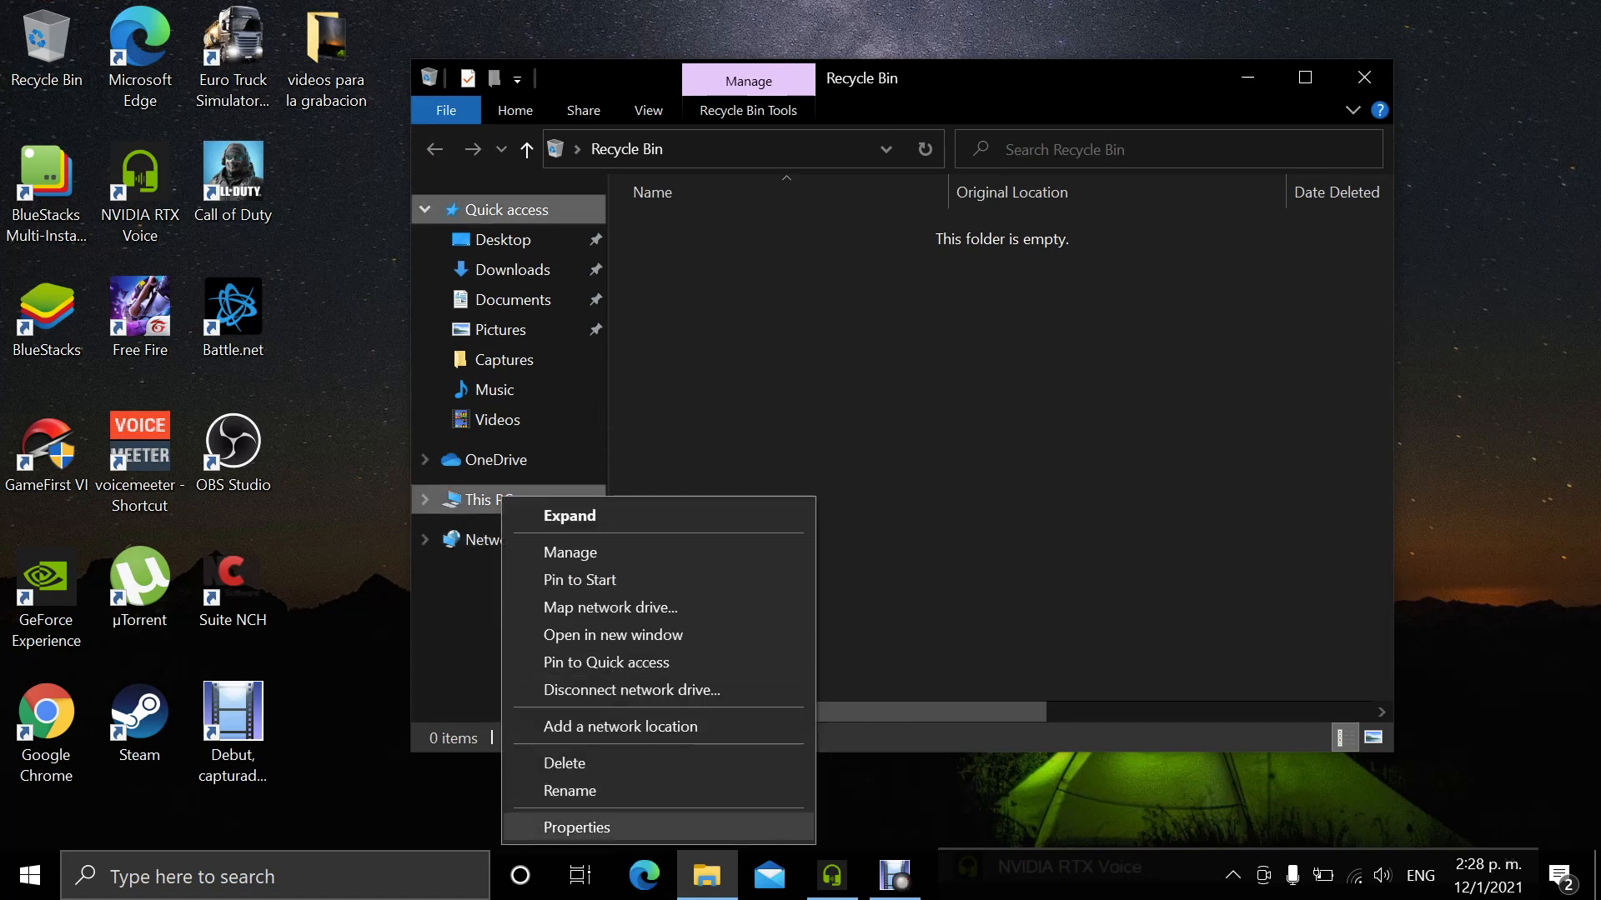
pyautogui.click(576, 827)
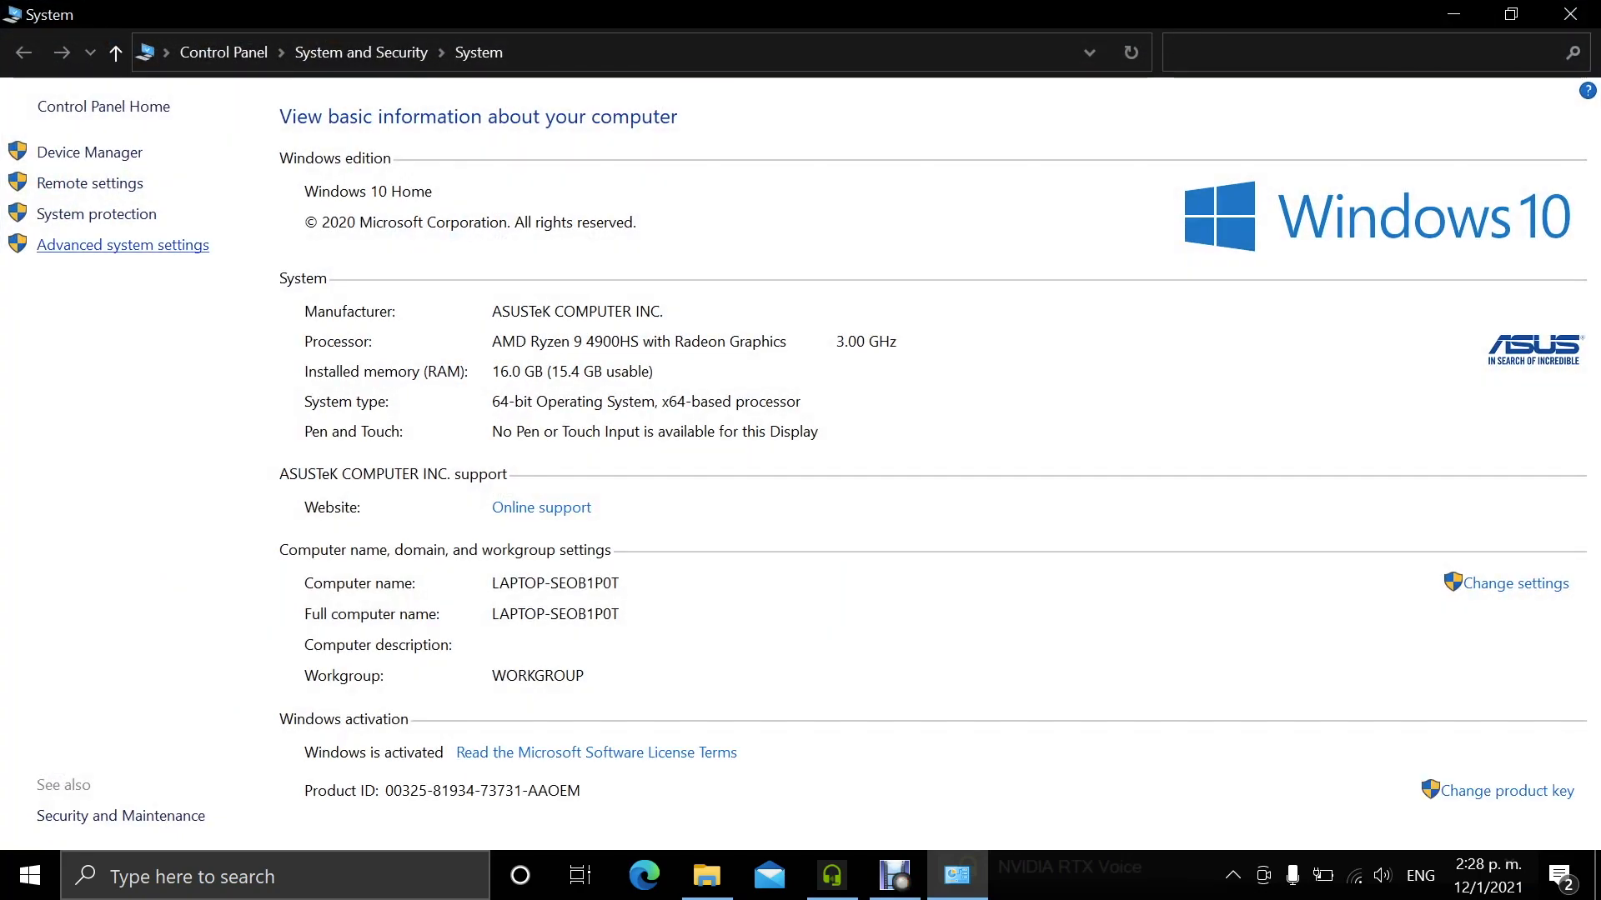
# Reach the Performance Options' Visual Effects settings via Advanced system settings
pyautogui.click(1513, 583)
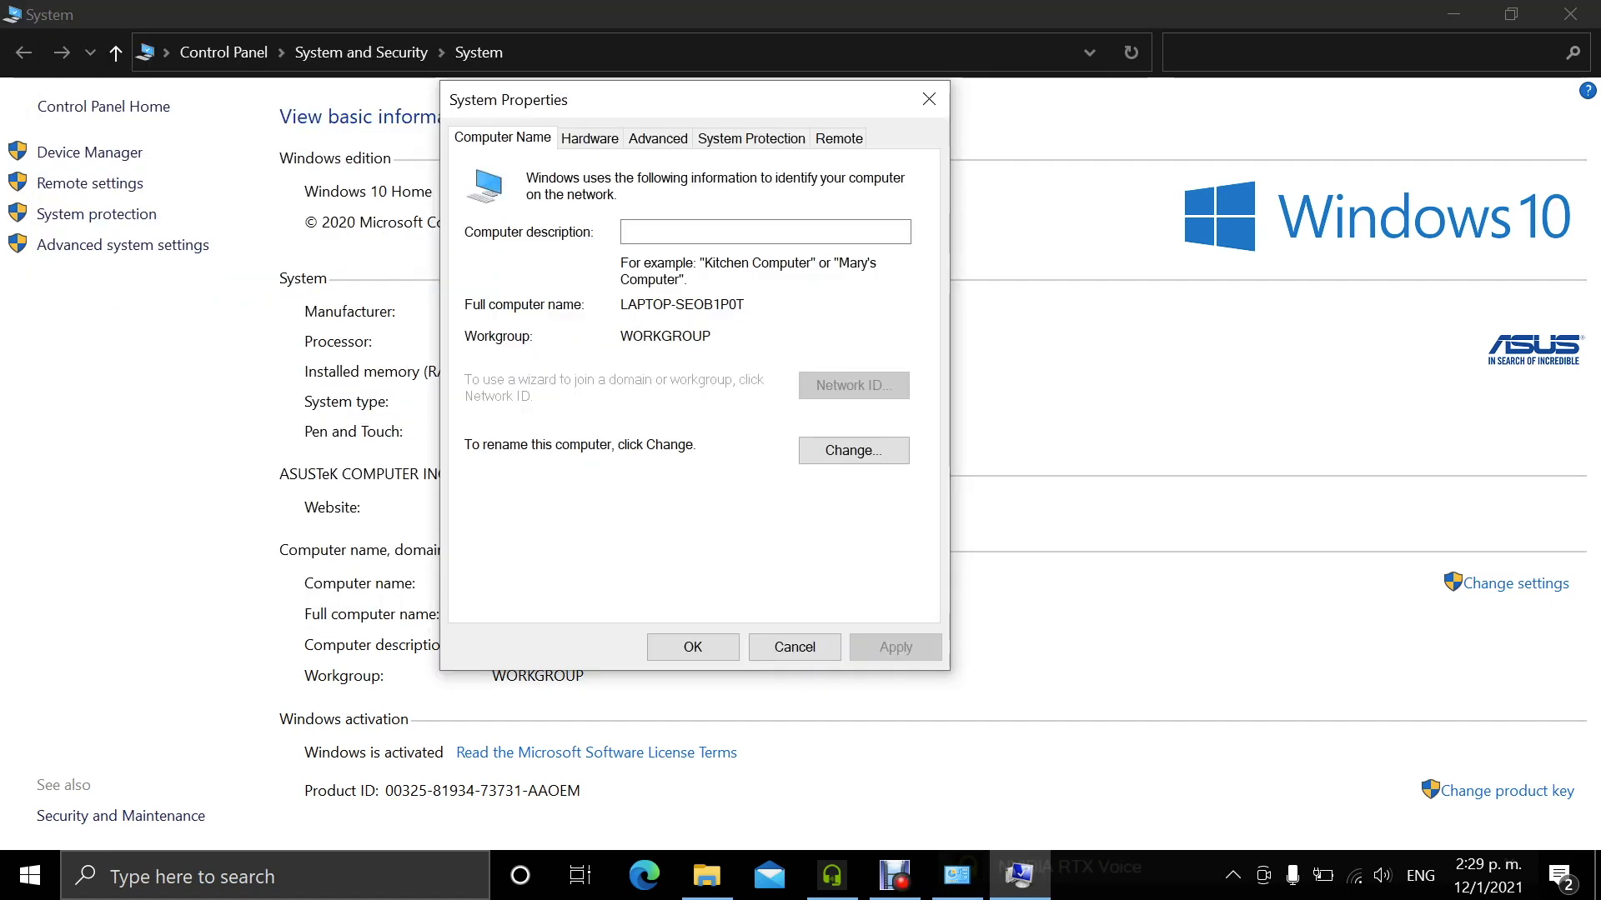
pyautogui.click(657, 138)
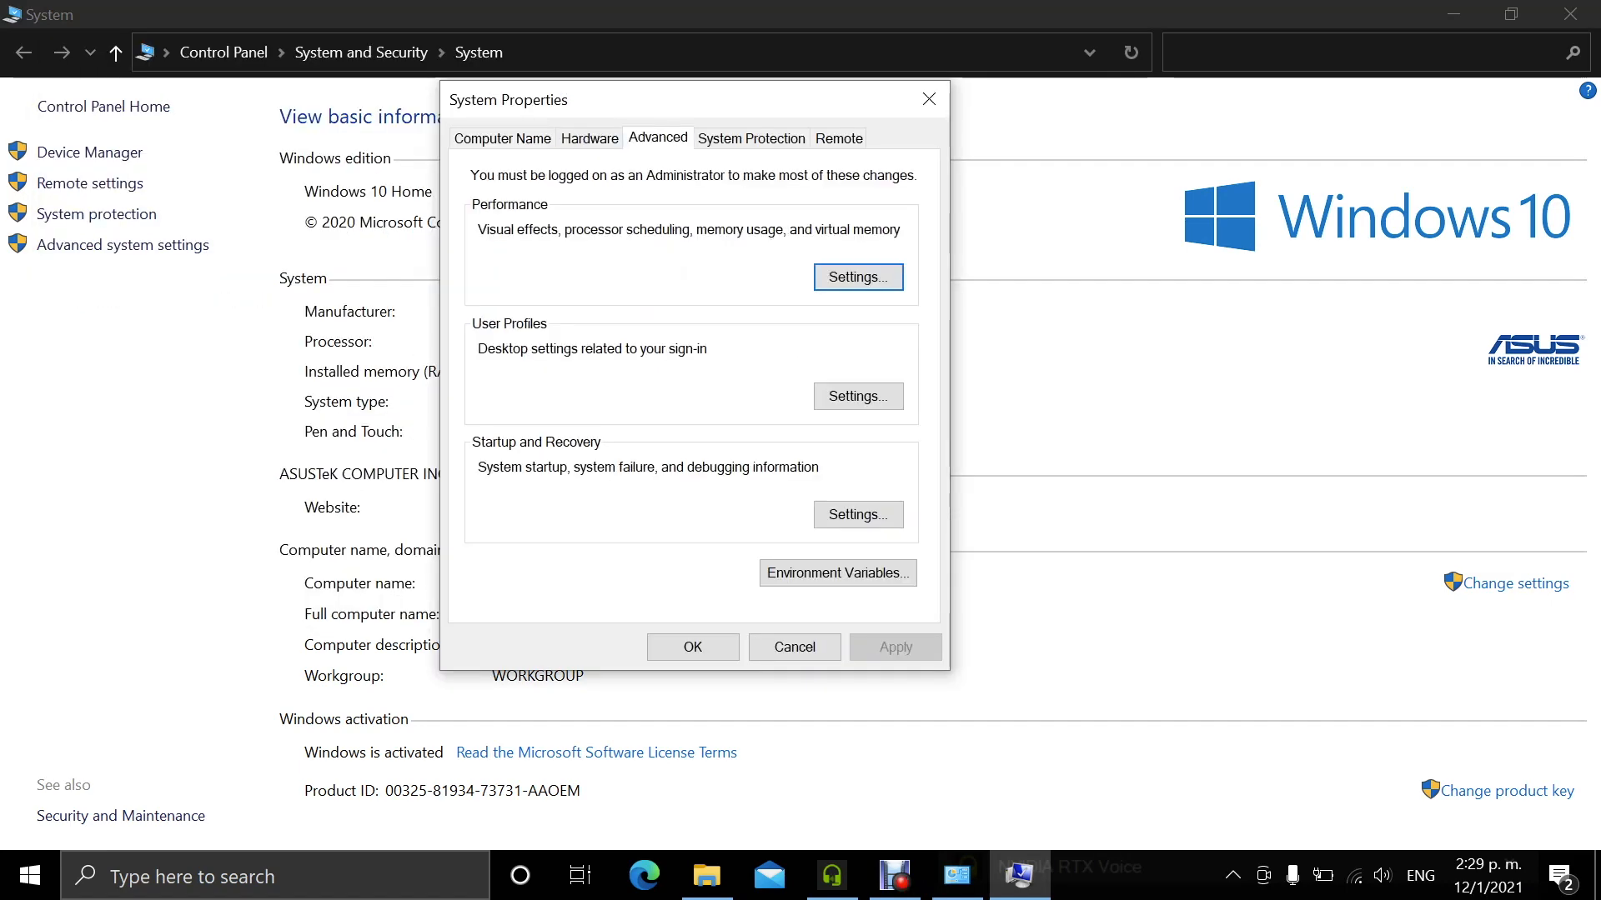
pyautogui.click(857, 276)
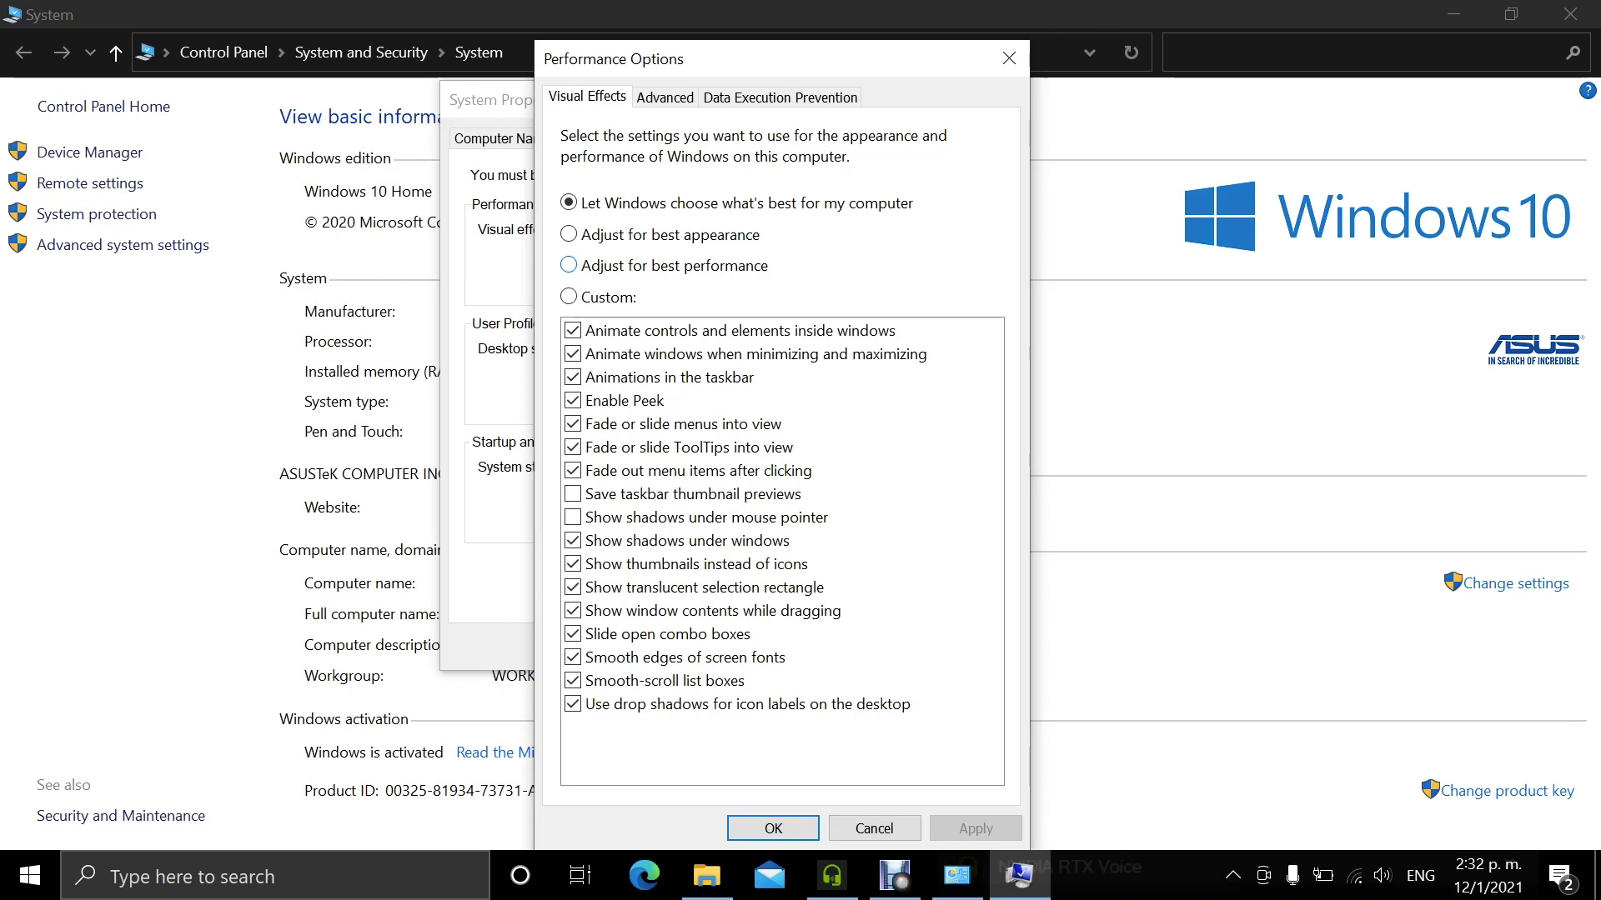
# Choose 'Adjust for best performance', confirm it, and close System Properties
pyautogui.click(567, 265)
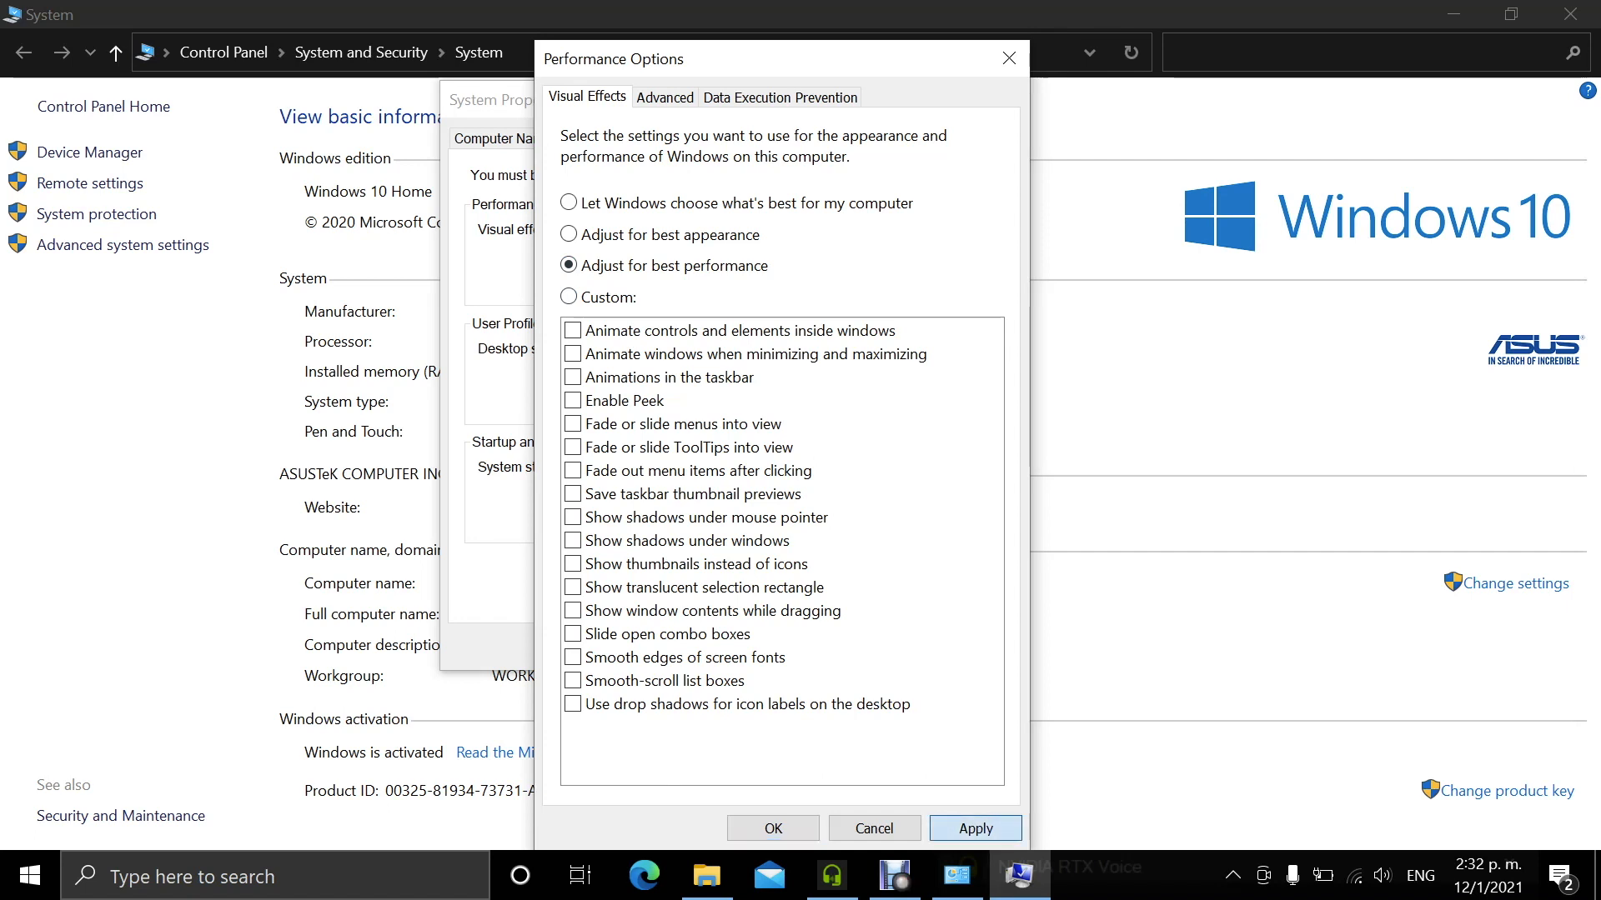
pyautogui.click(972, 829)
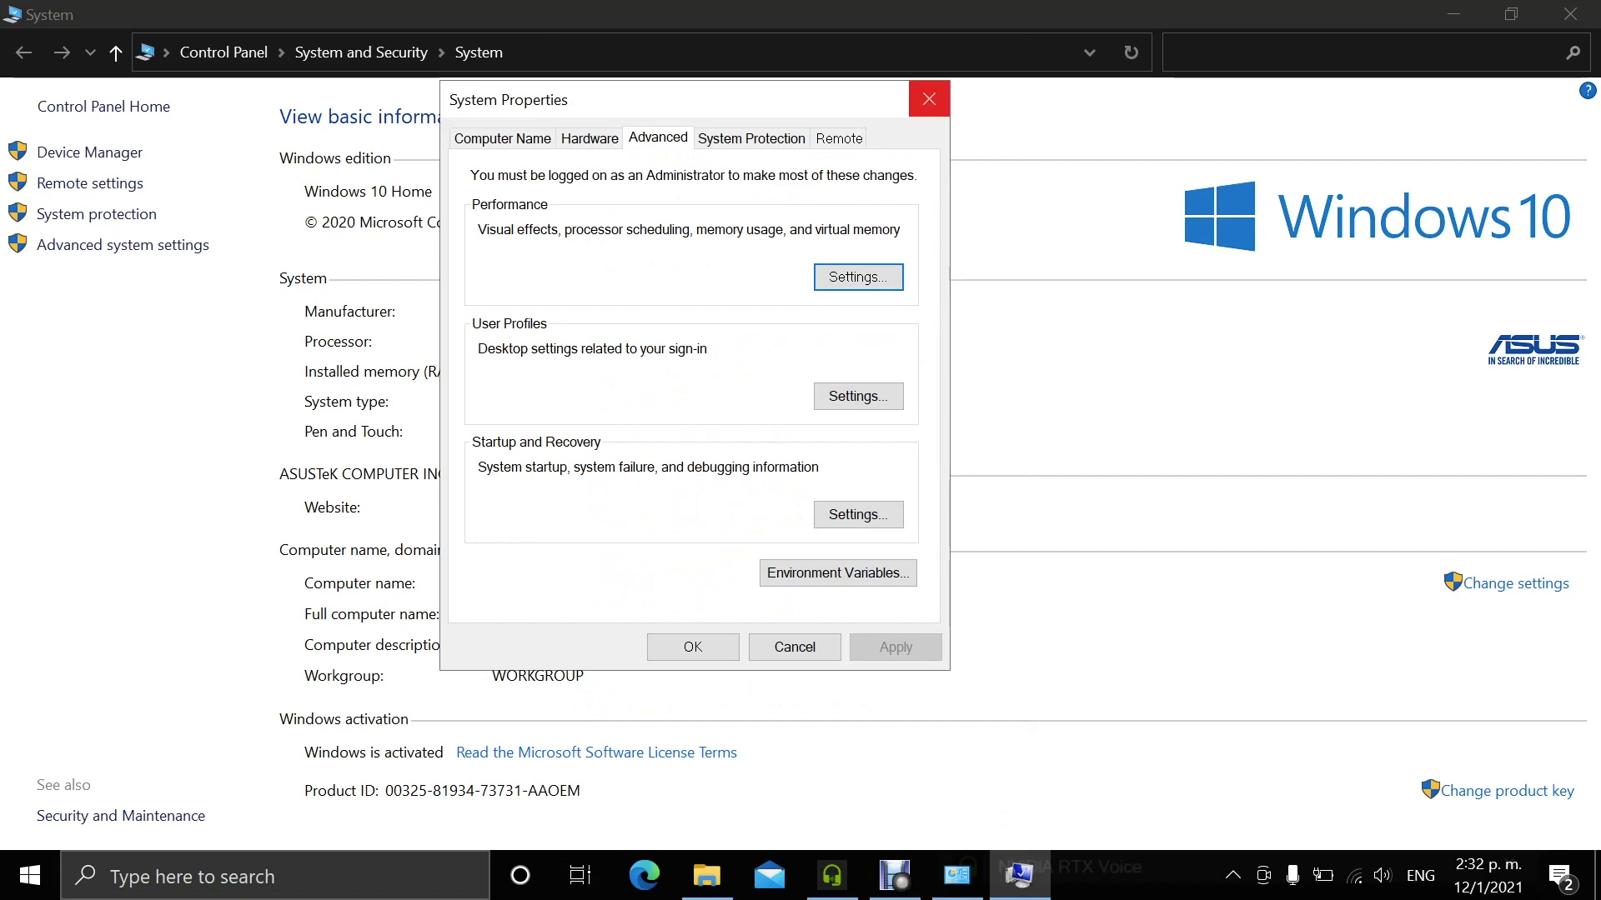
pyautogui.click(28, 875)
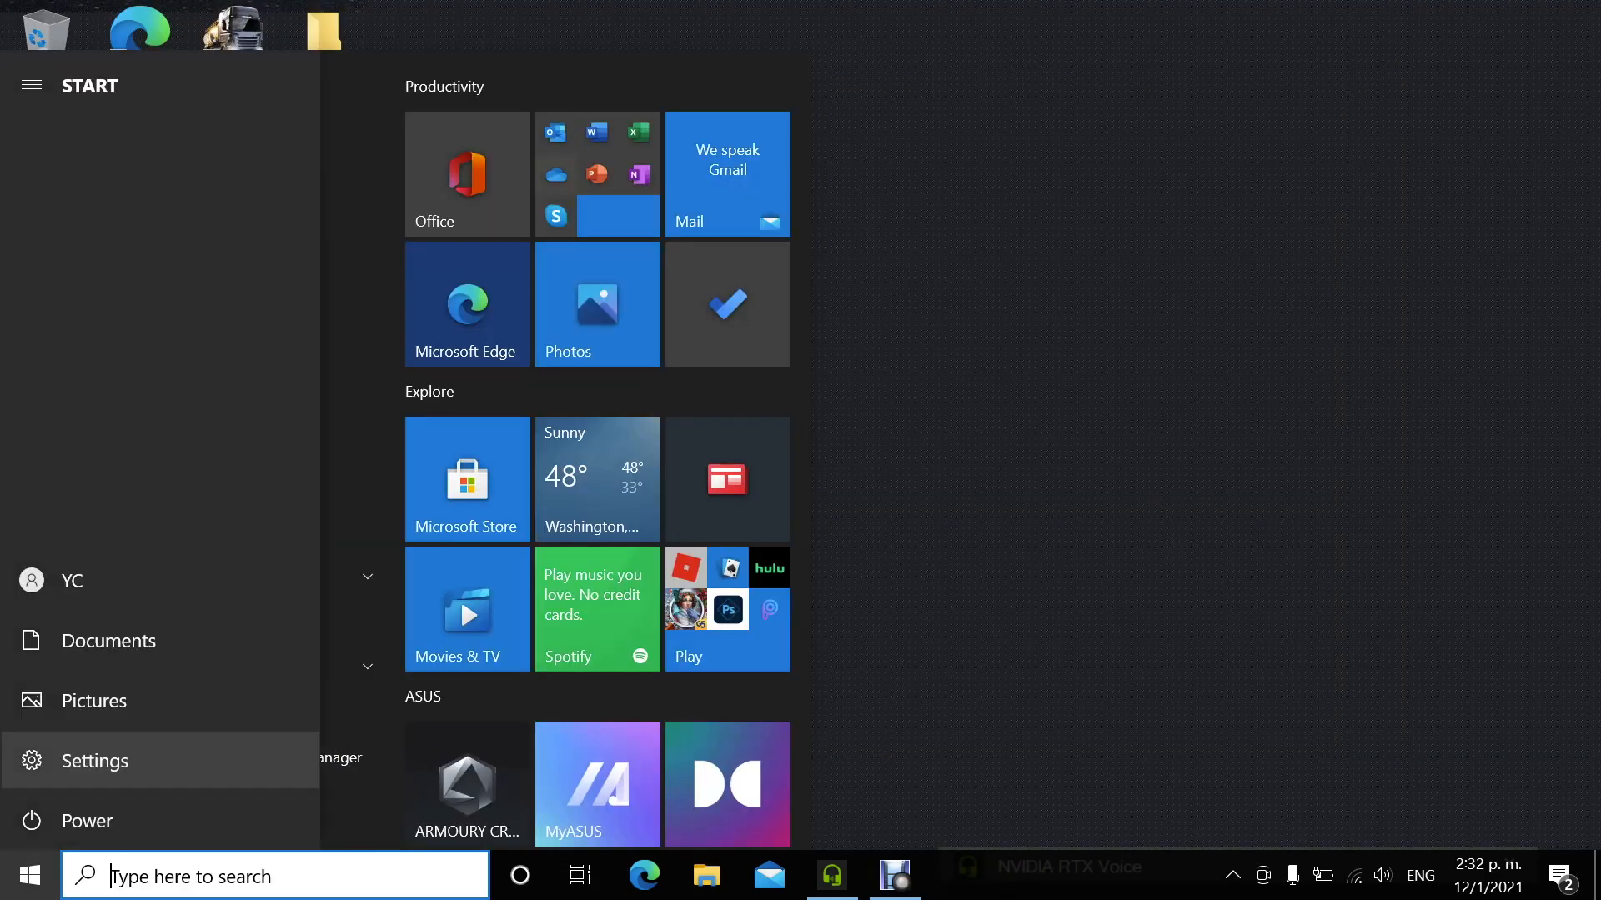
# Dismiss the Start menu to return to the desktop
pyautogui.click(86, 820)
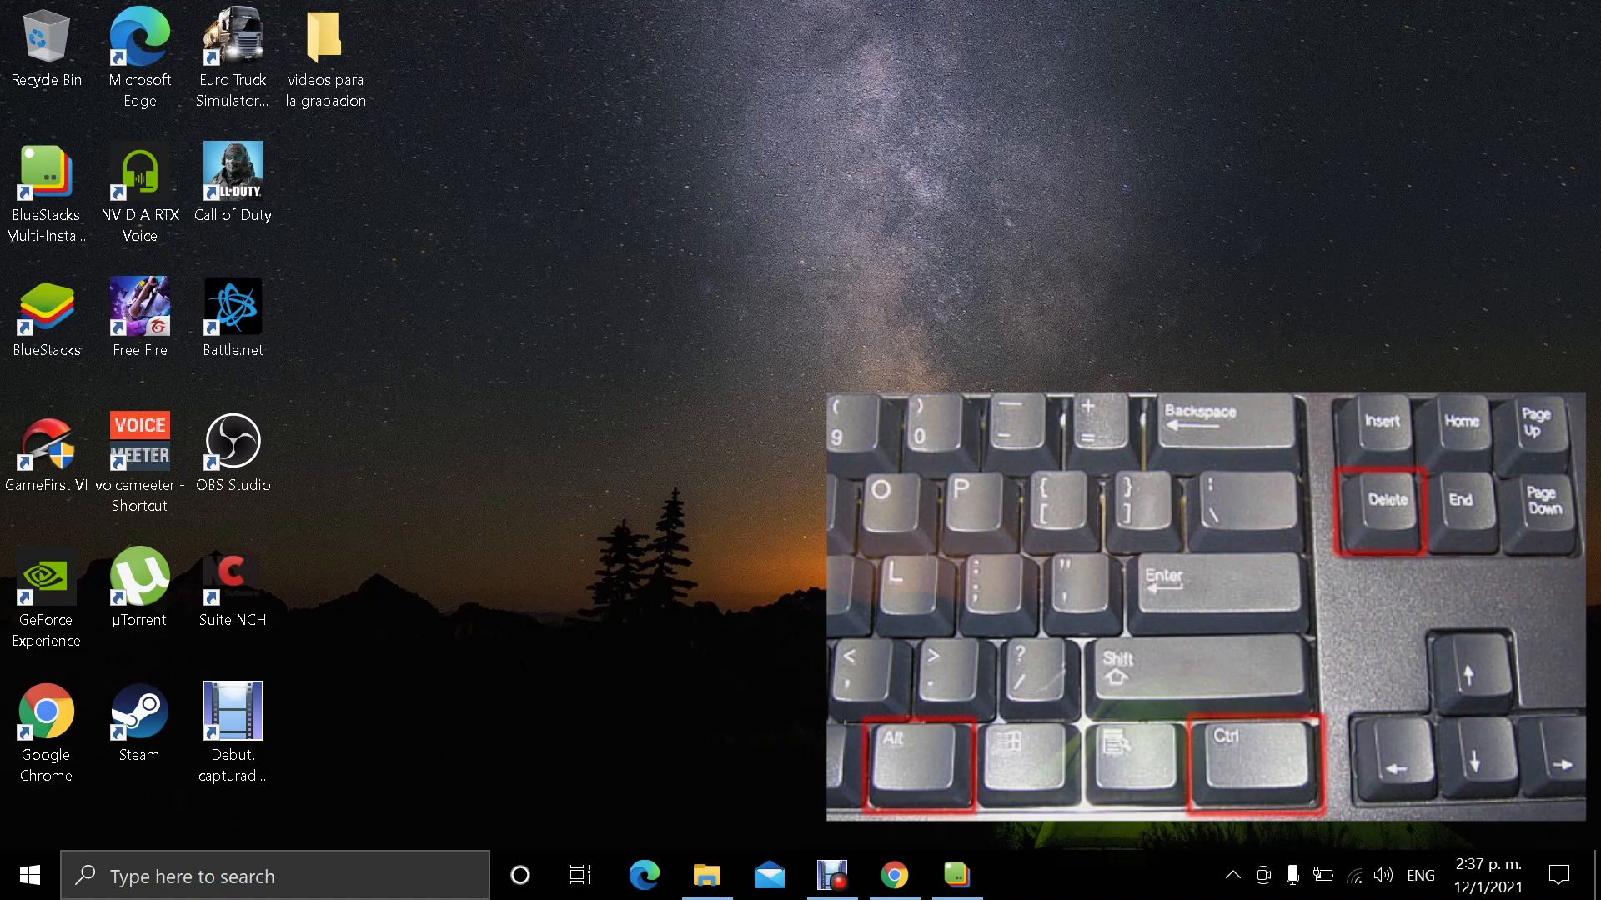
# Bring up Task Manager and end the Google Chrome task
pyautogui.press('ctrl+shift+esc')
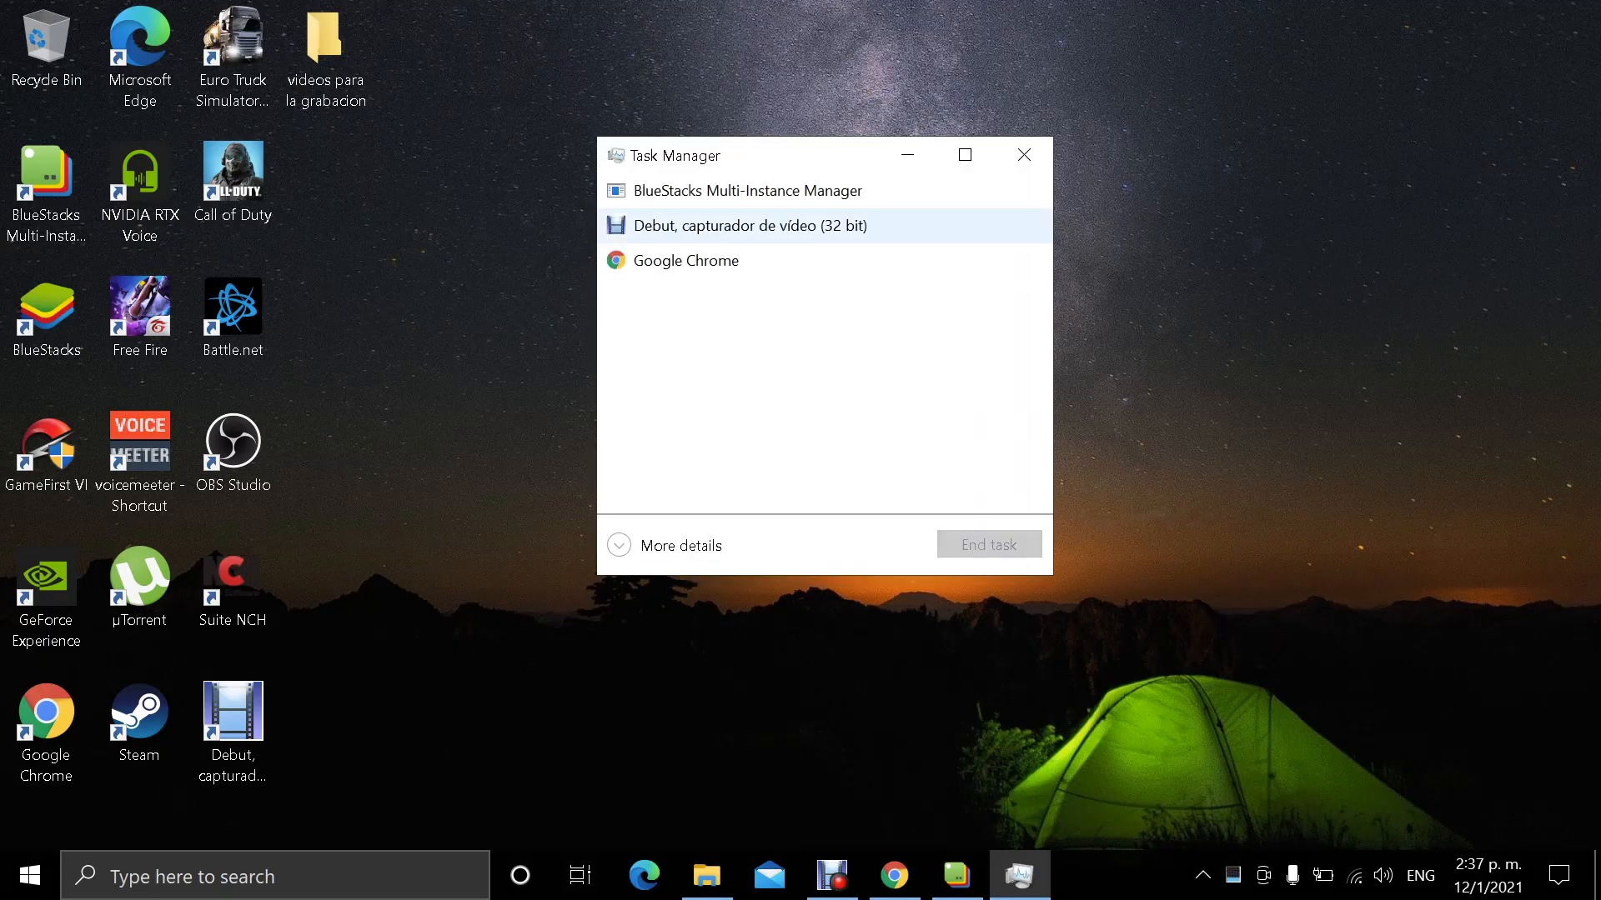
pyautogui.moveTo(776, 154); pyautogui.dragTo(627, 122)
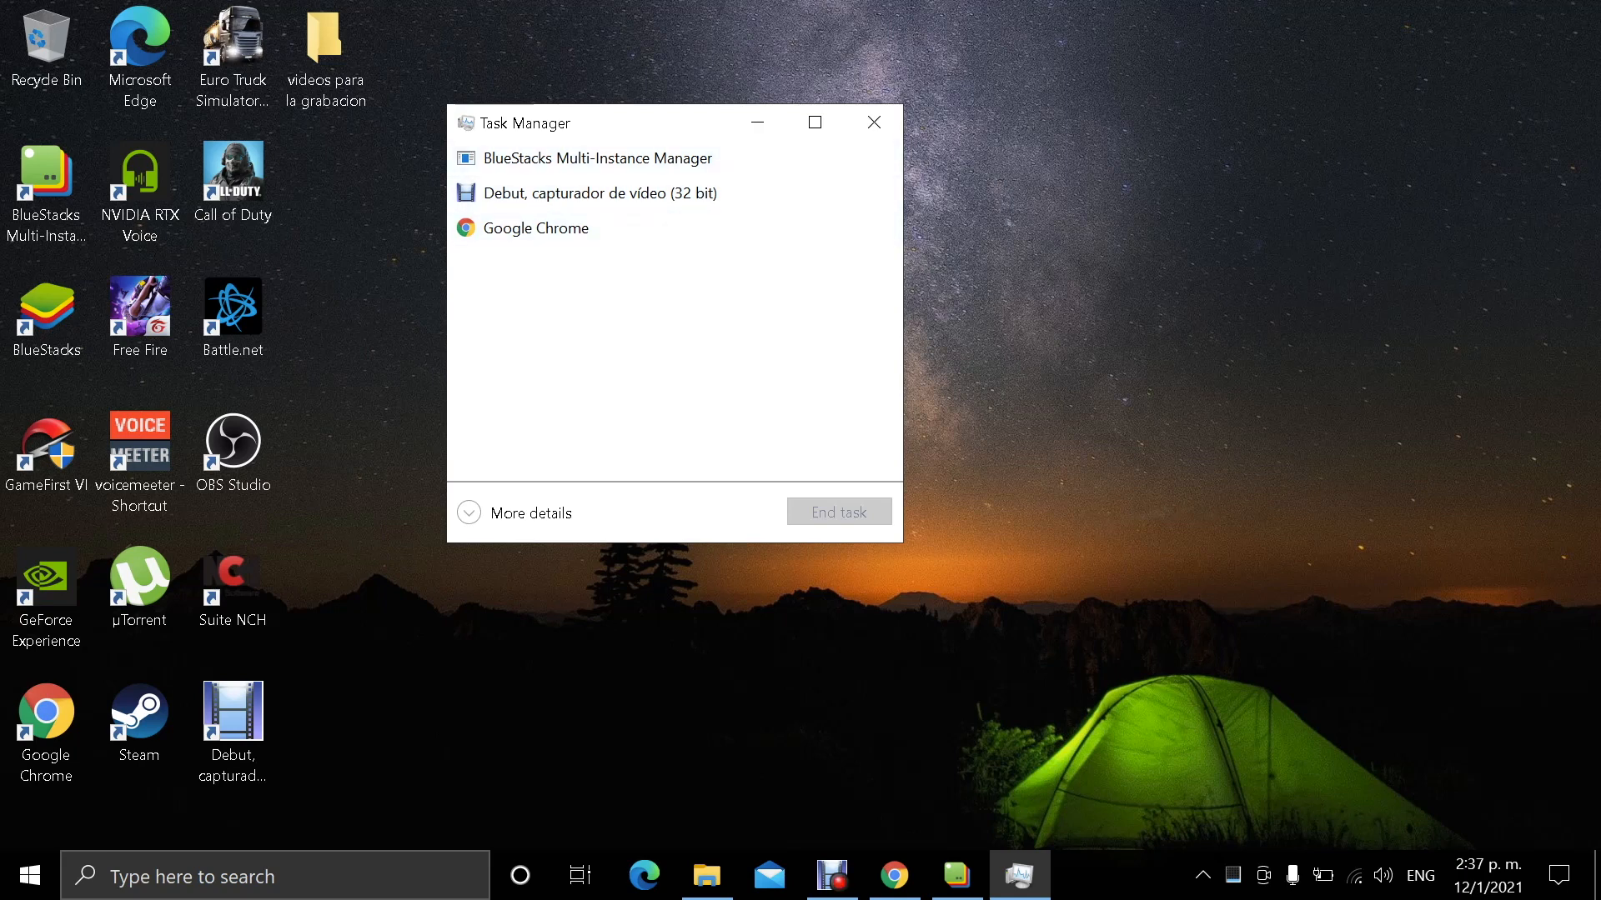
pyautogui.click(535, 229)
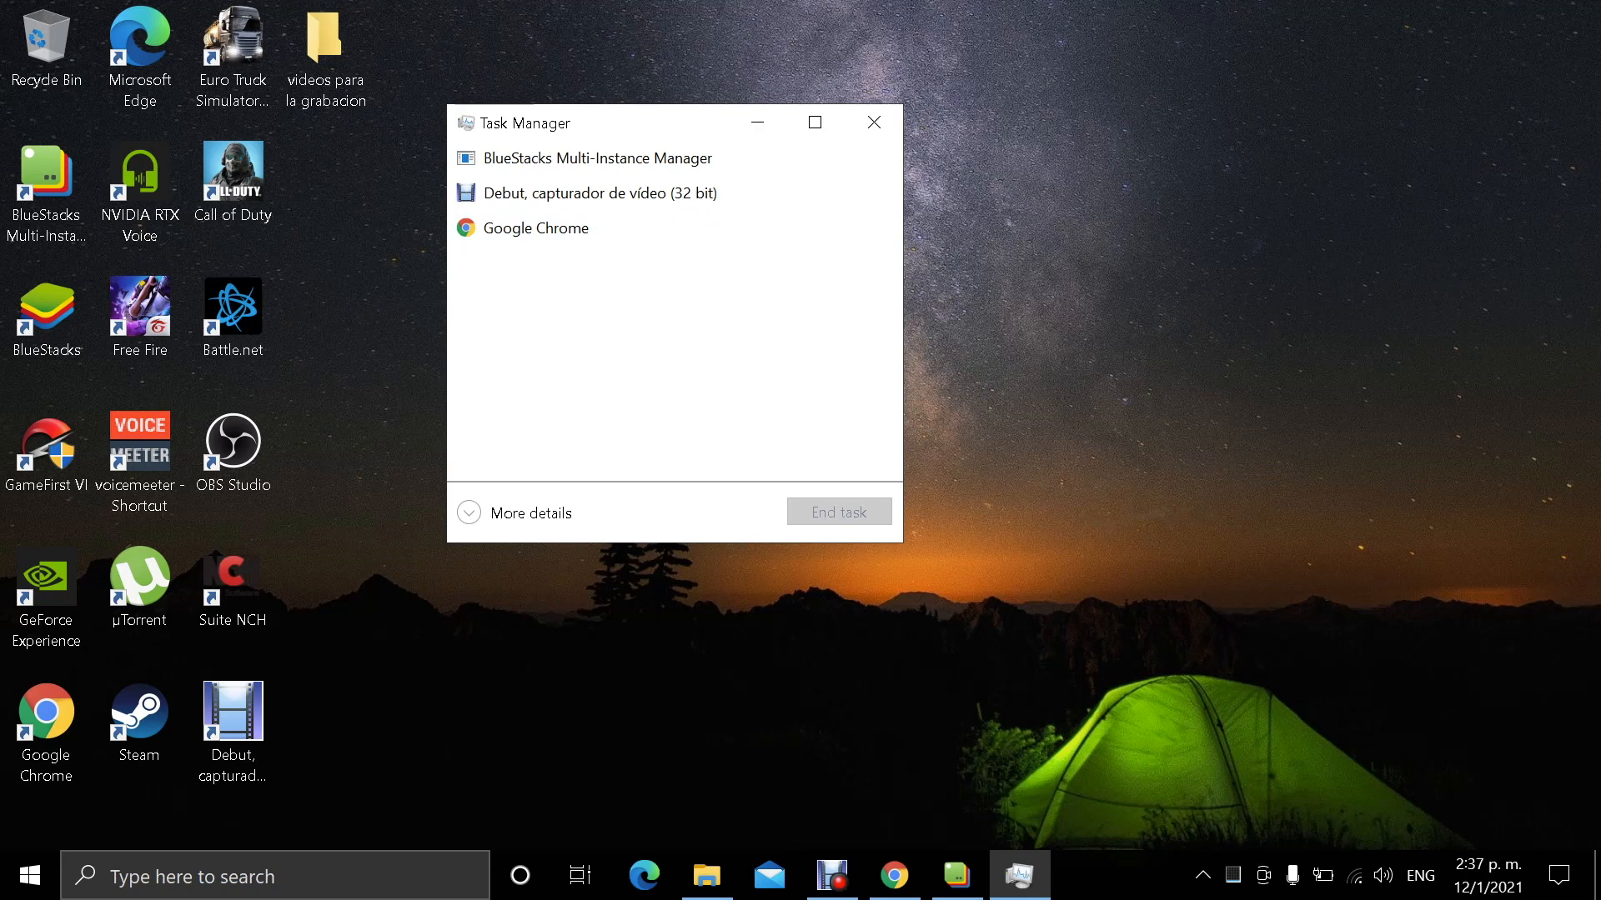
pyautogui.click(535, 228)
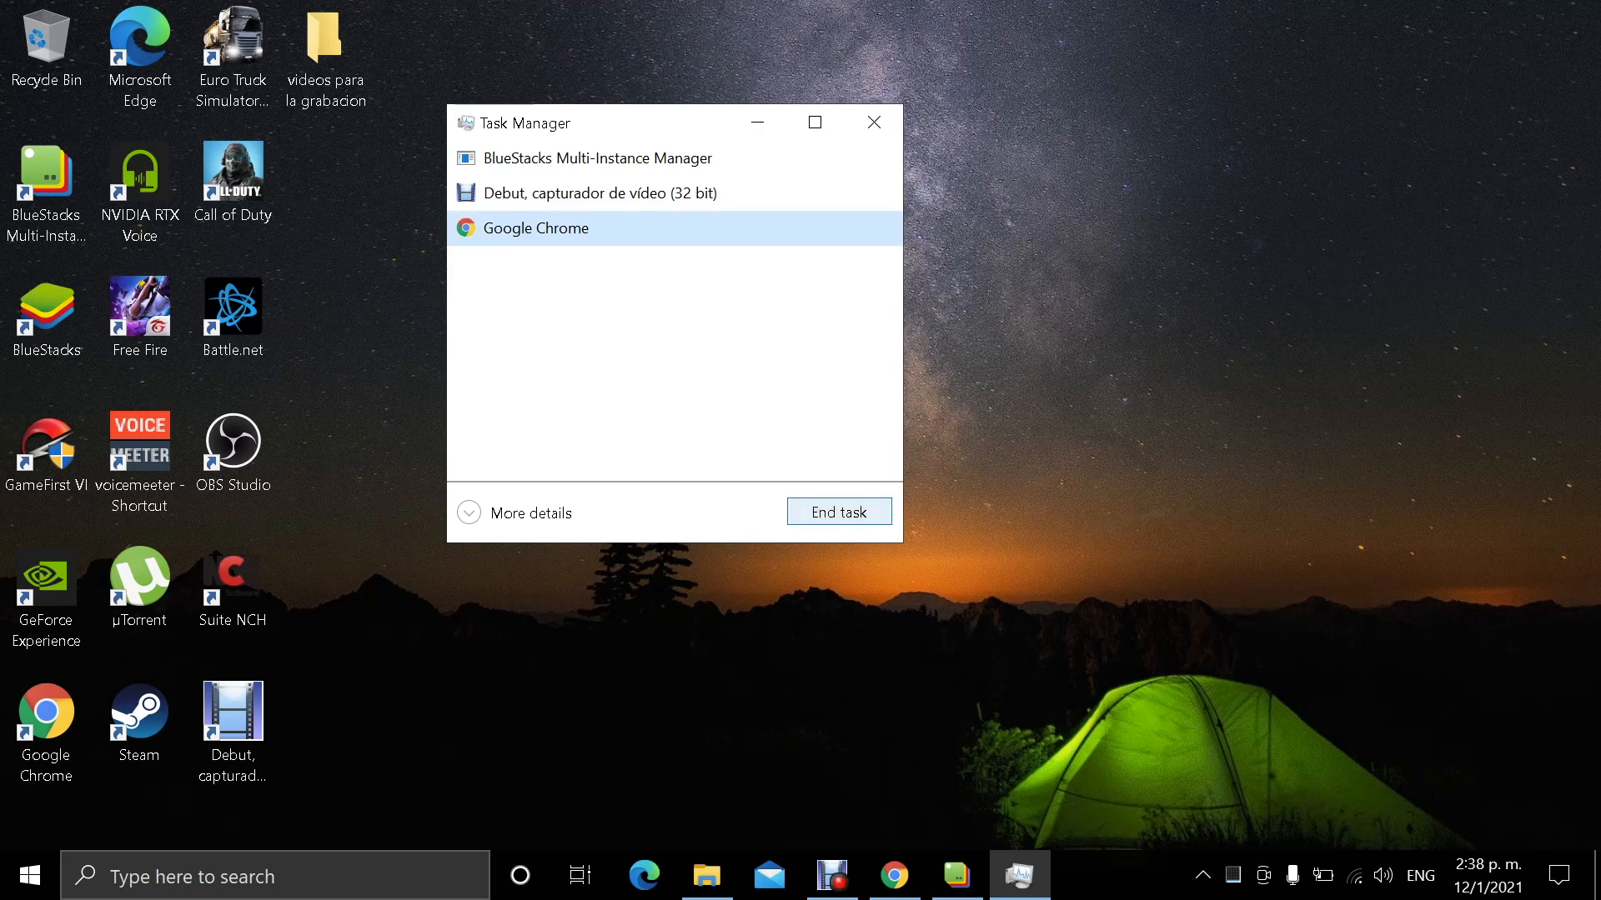
pyautogui.click(837, 511)
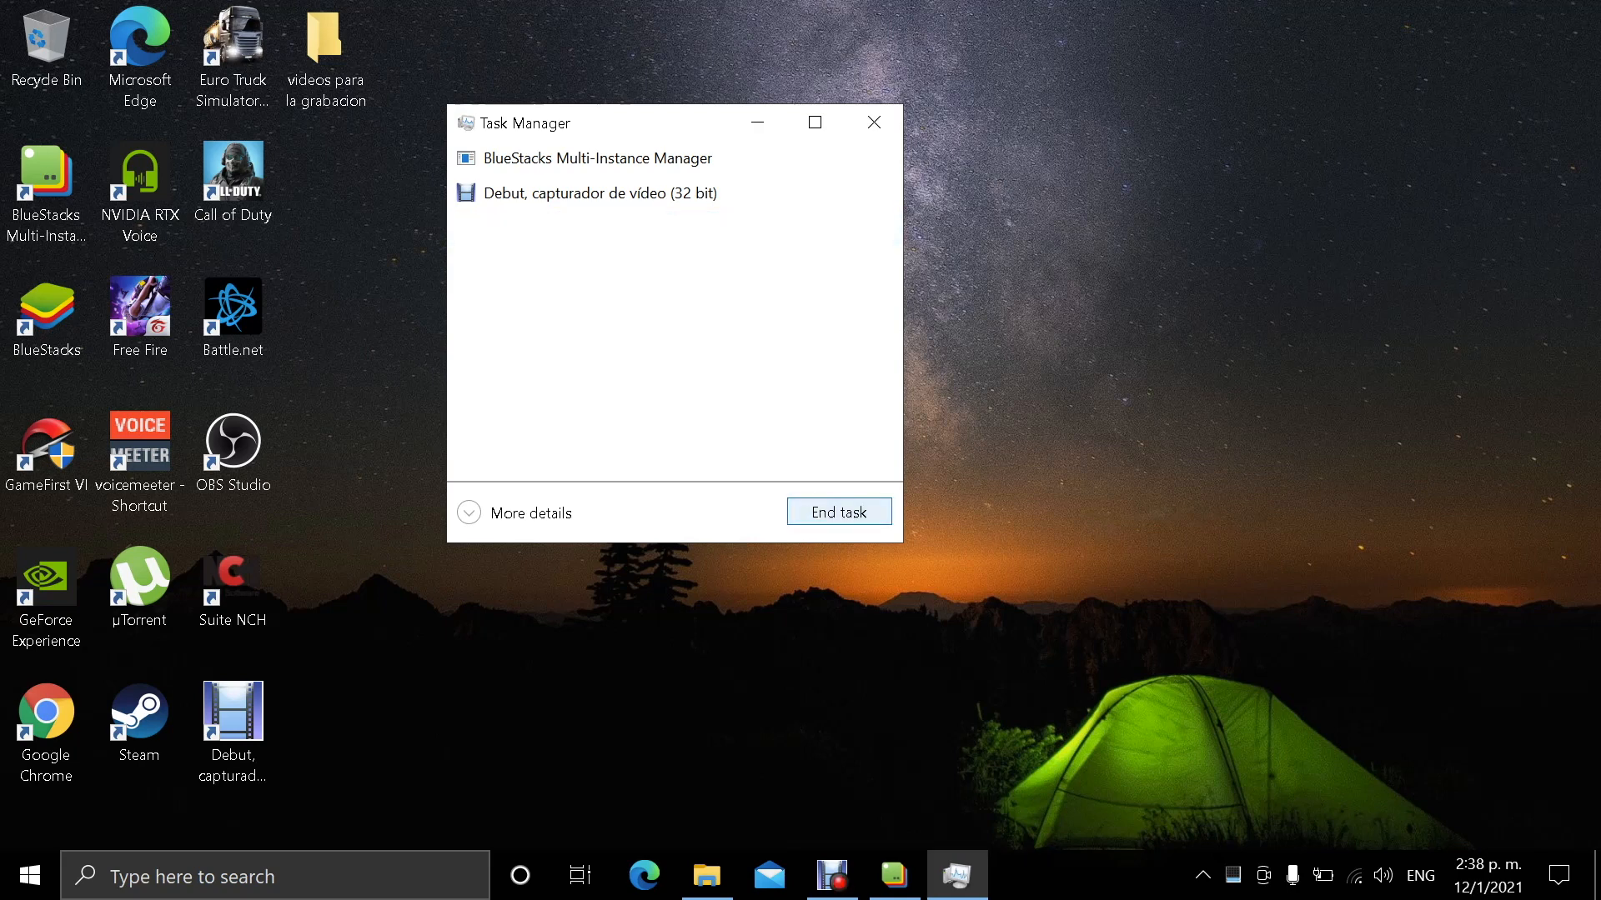
# End the BlueStacks Multi-Instance Manager task and close Task Manager
pyautogui.click(599, 193)
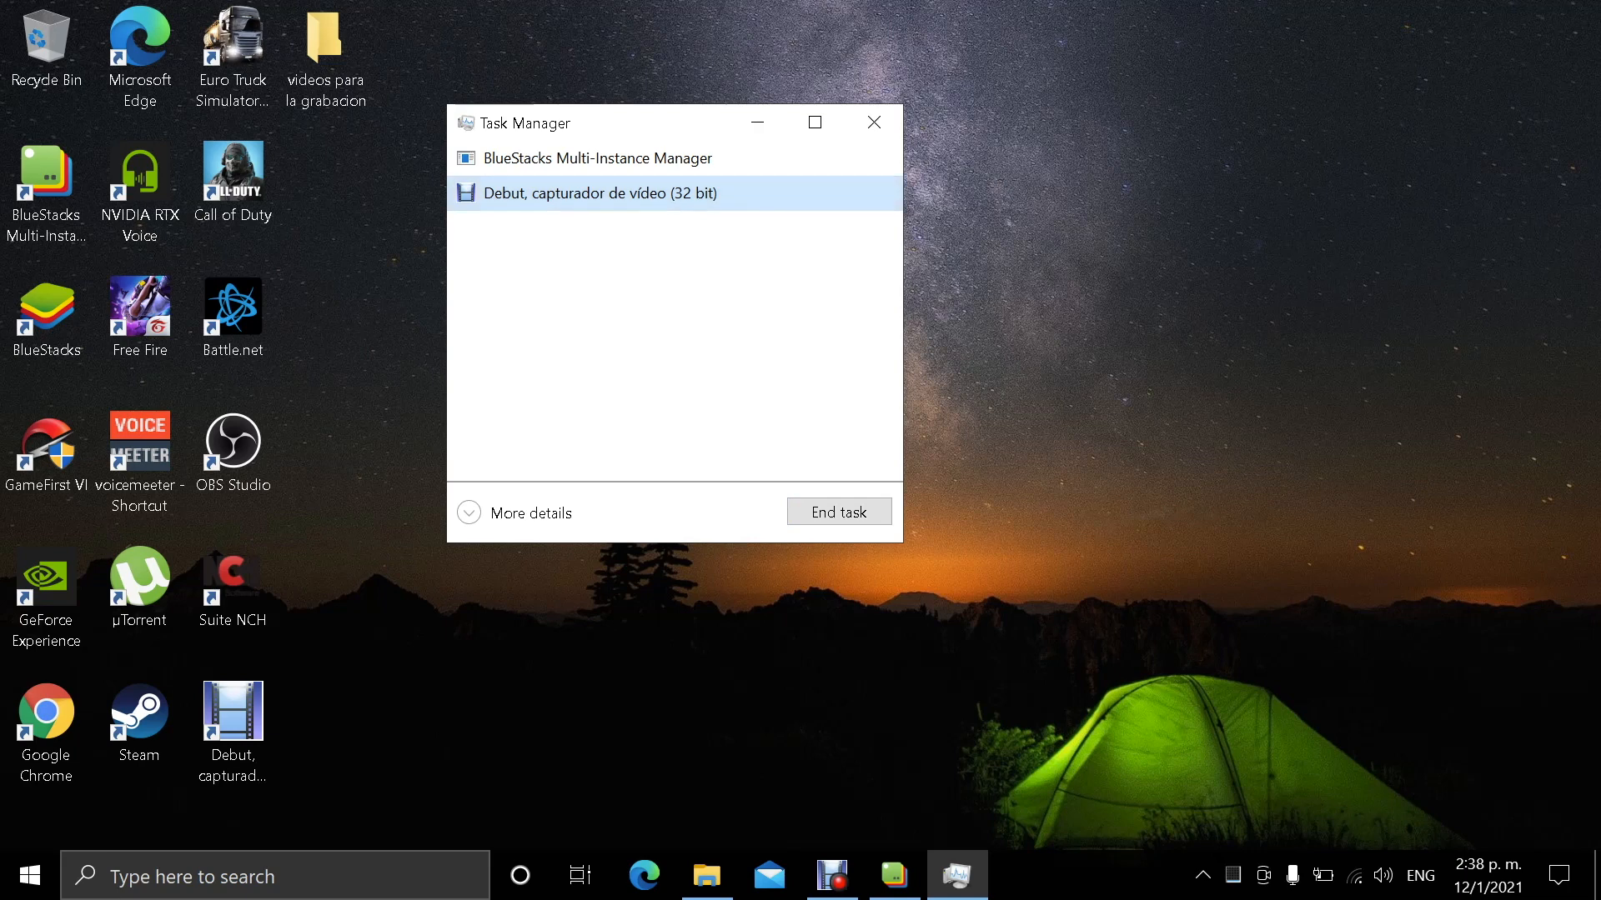
pyautogui.click(597, 158)
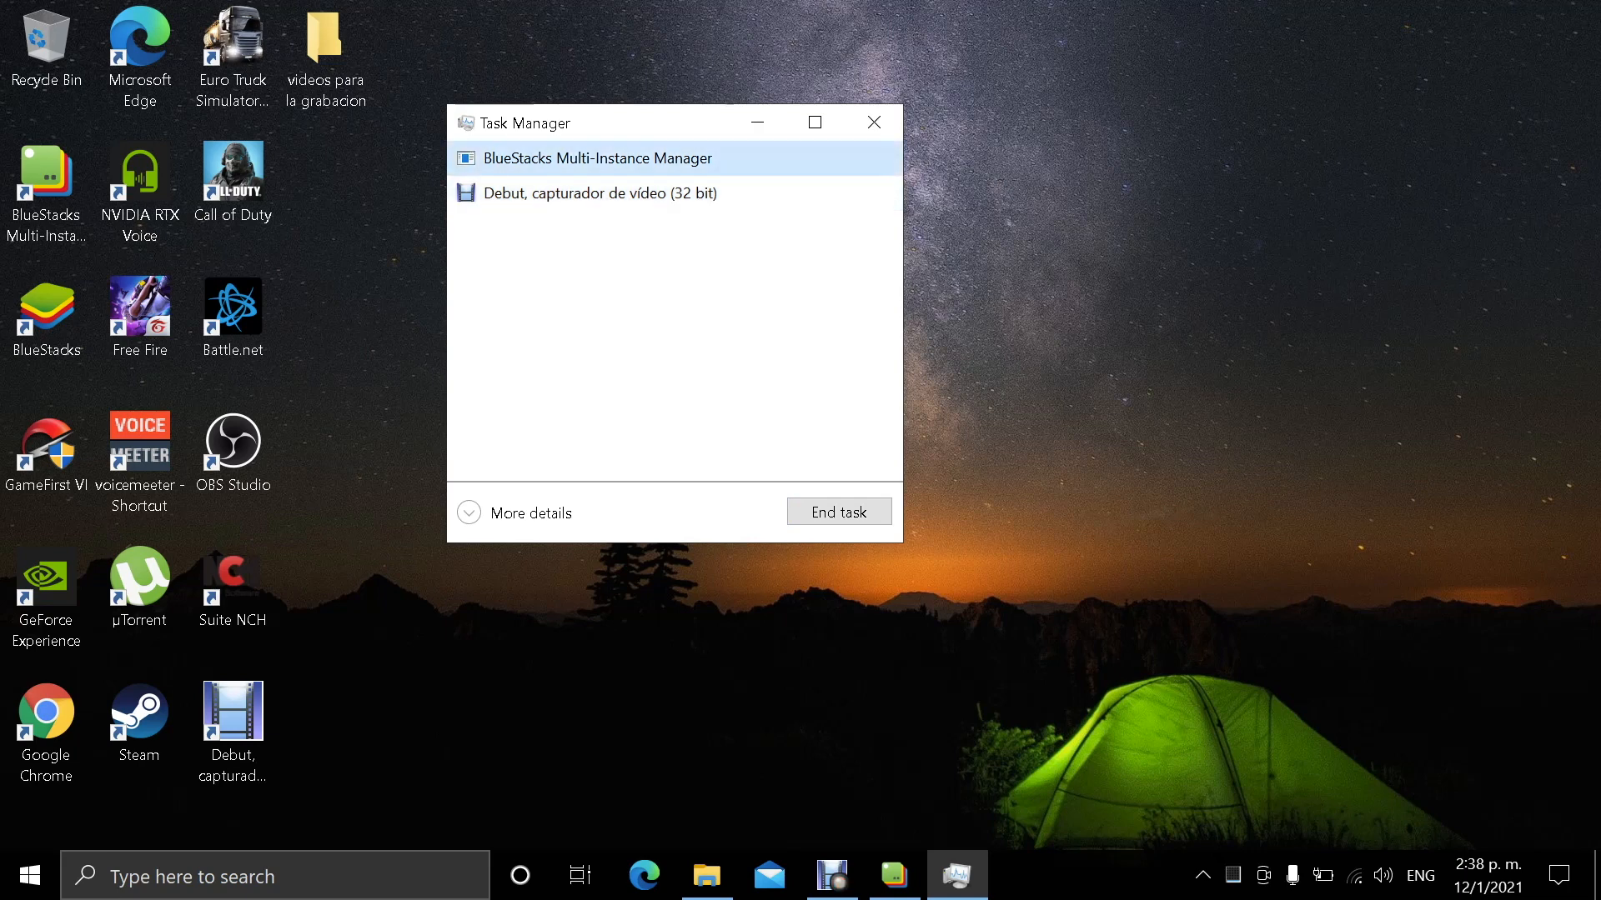
pyautogui.click(837, 512)
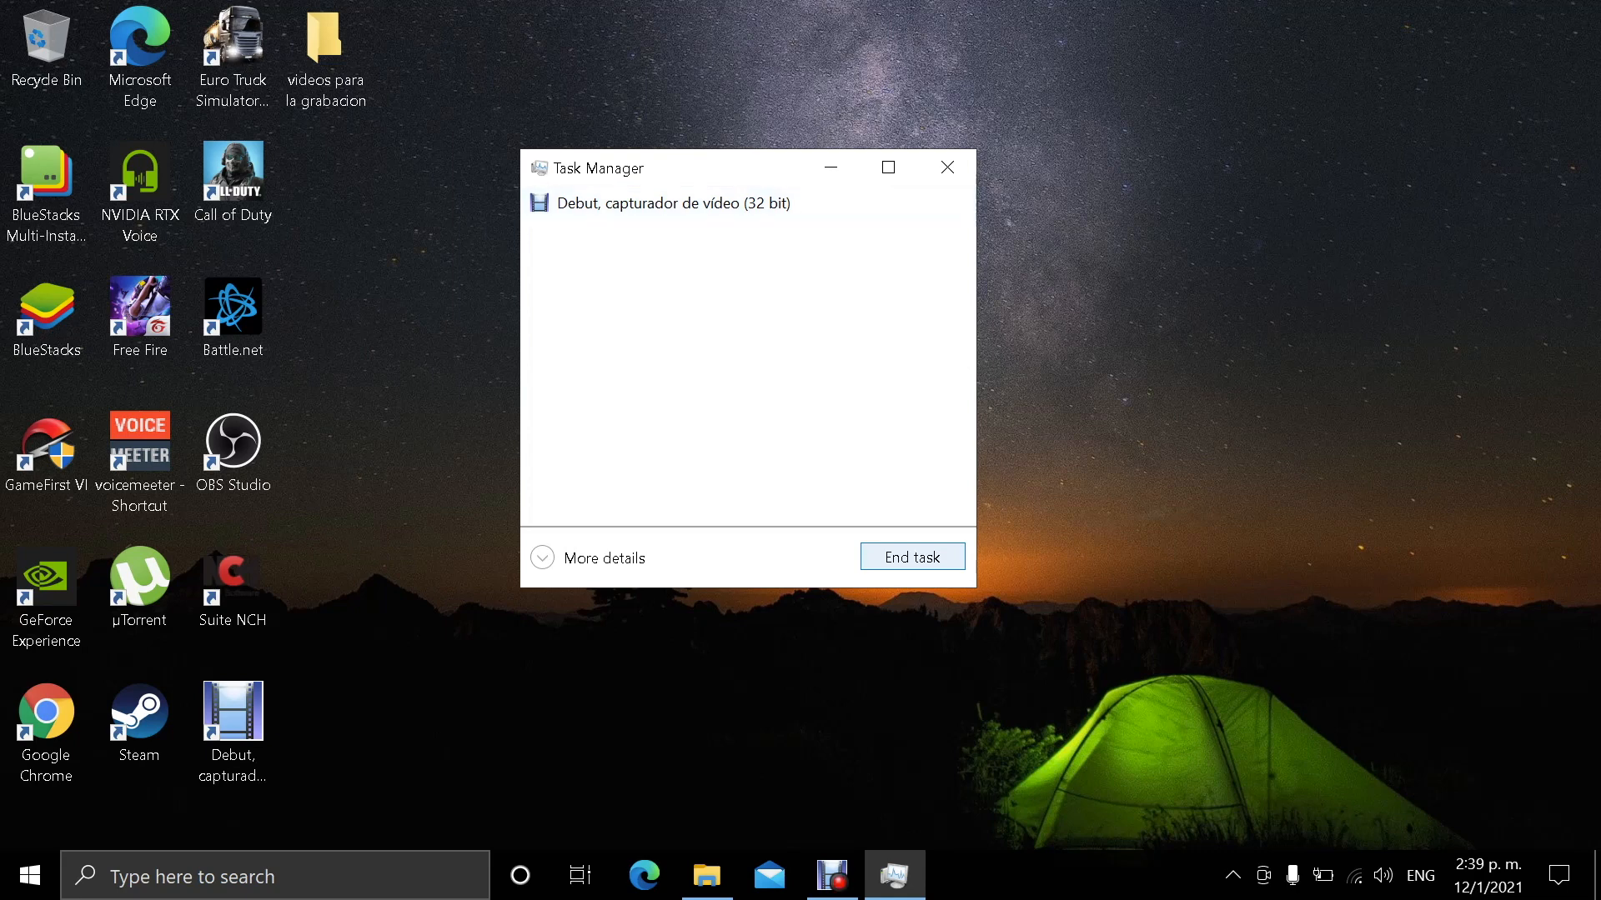
pyautogui.click(910, 557)
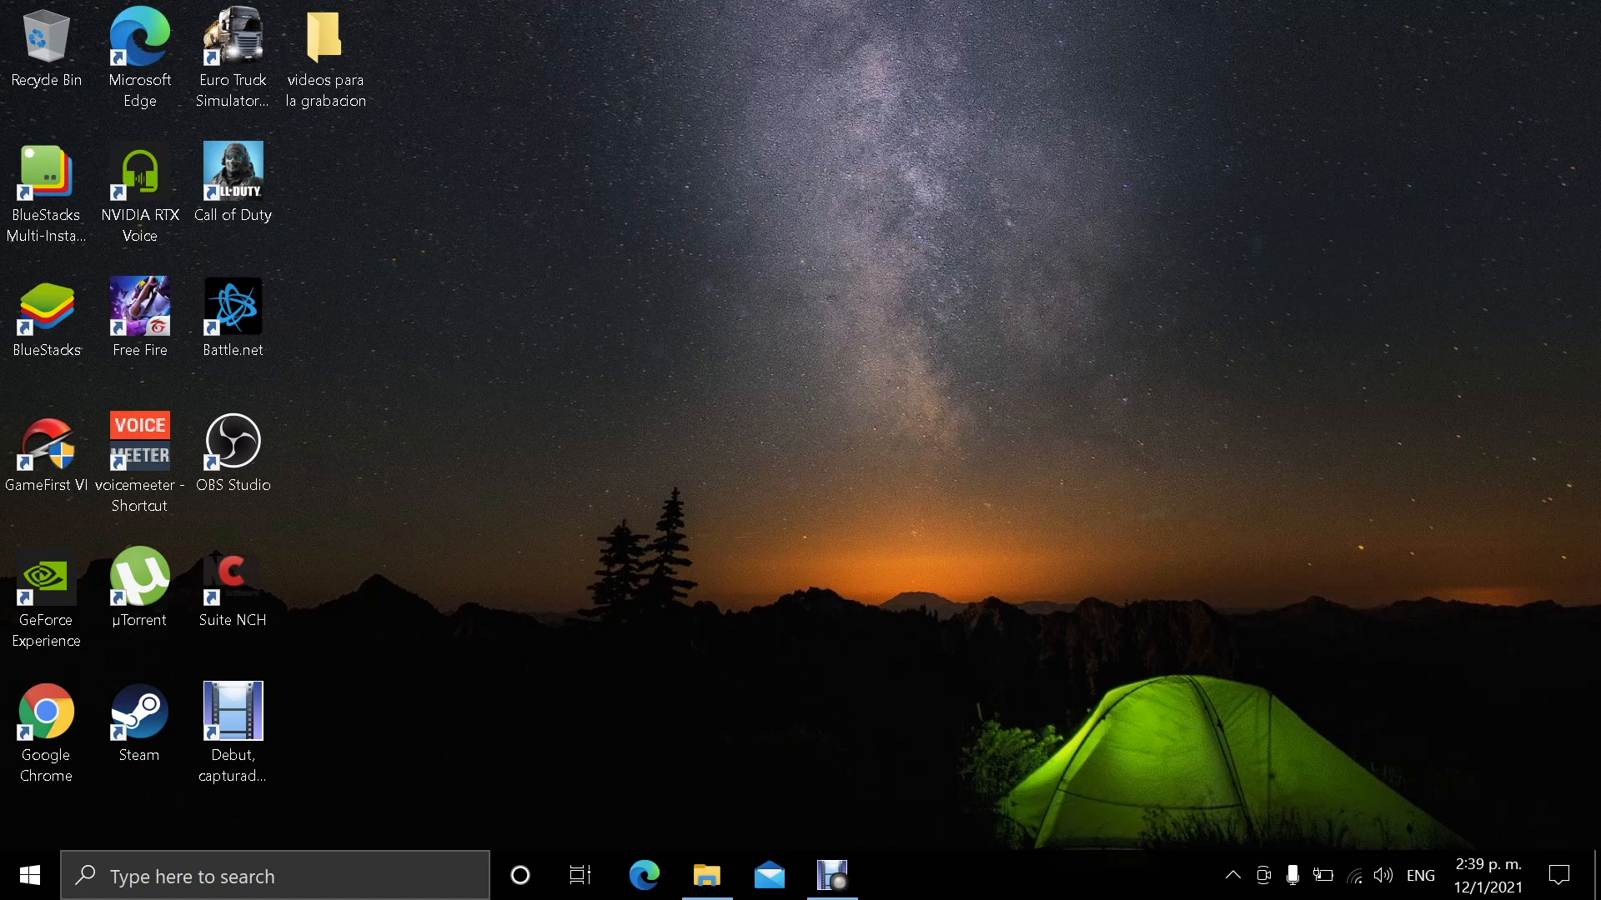
# Launch the Settings app from the Start menu
pyautogui.click(325, 47)
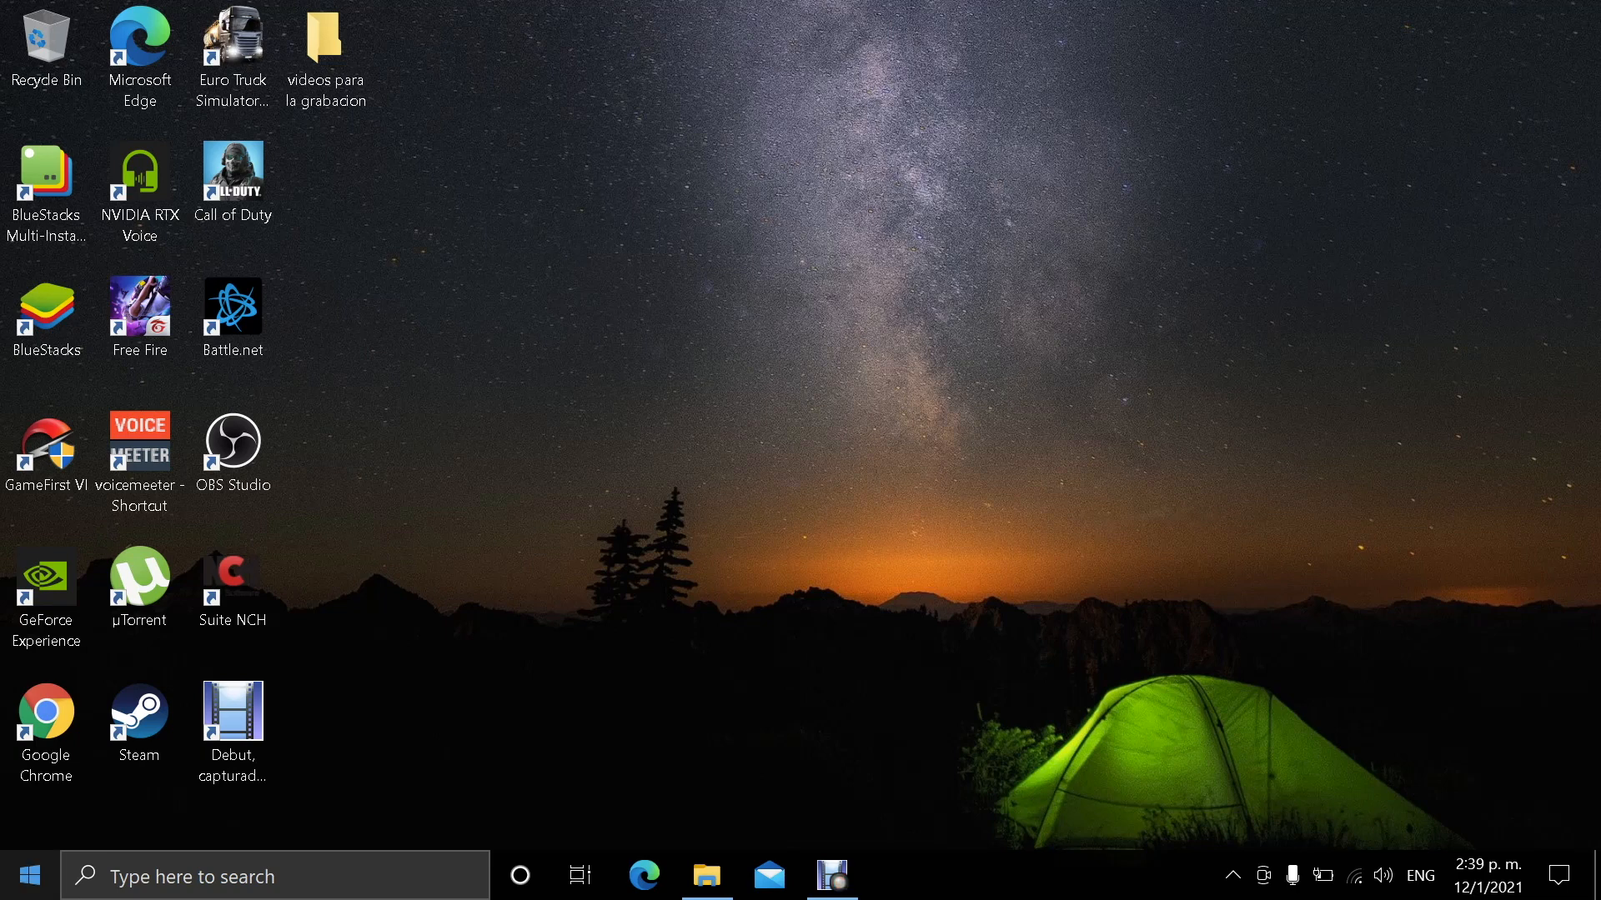
pyautogui.click(893, 875)
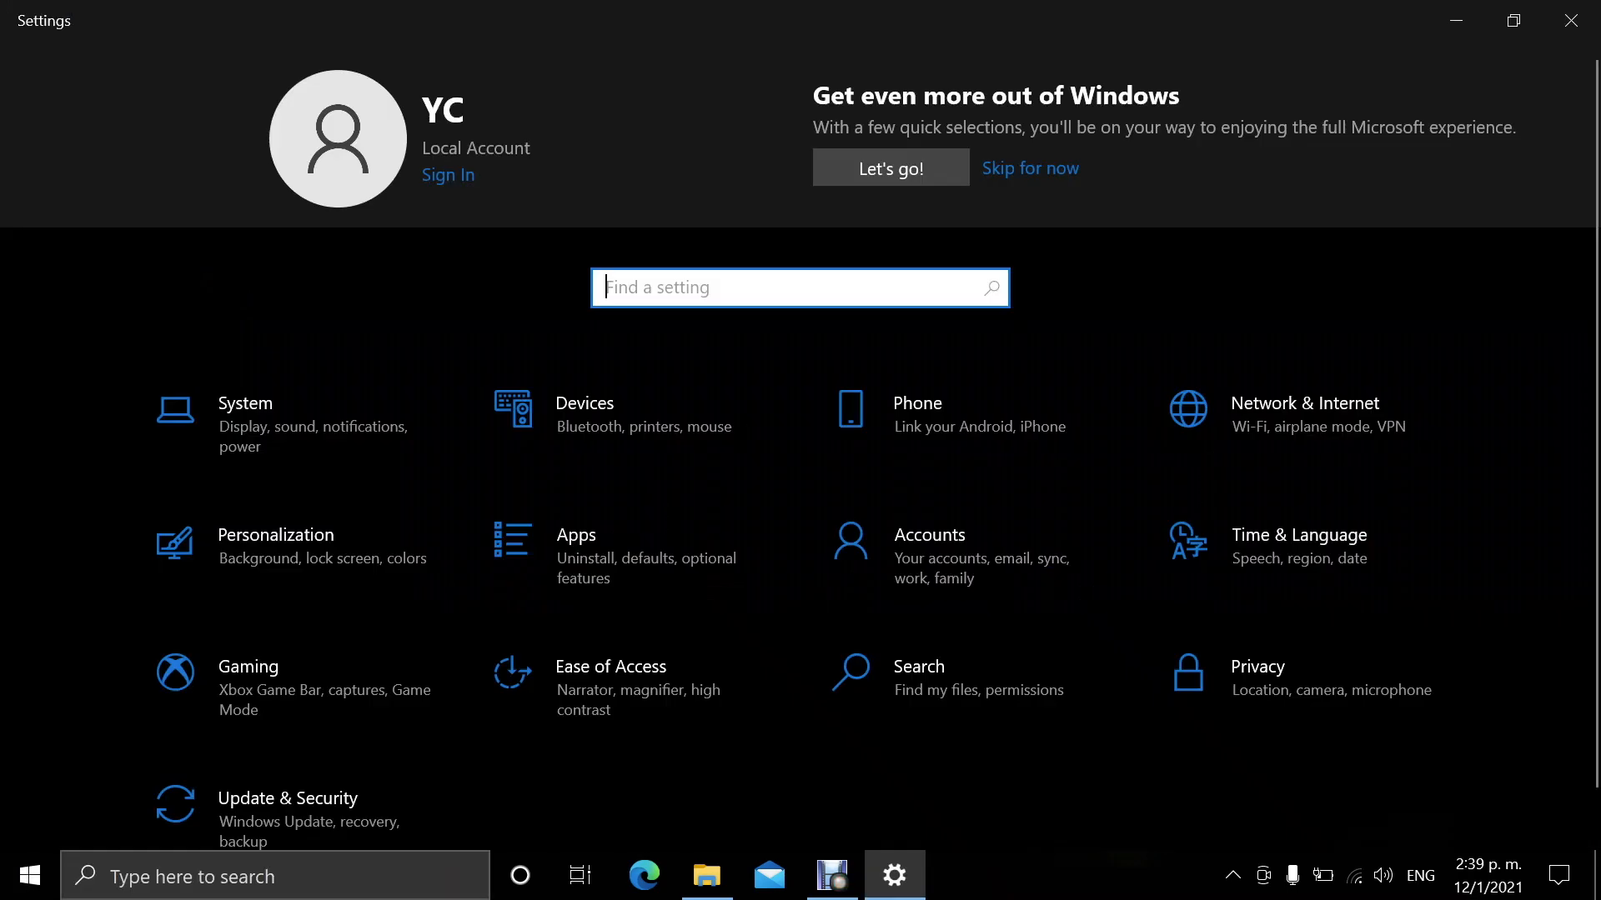
# Go to Gaming and select the Game Mode page
pyautogui.click(247, 667)
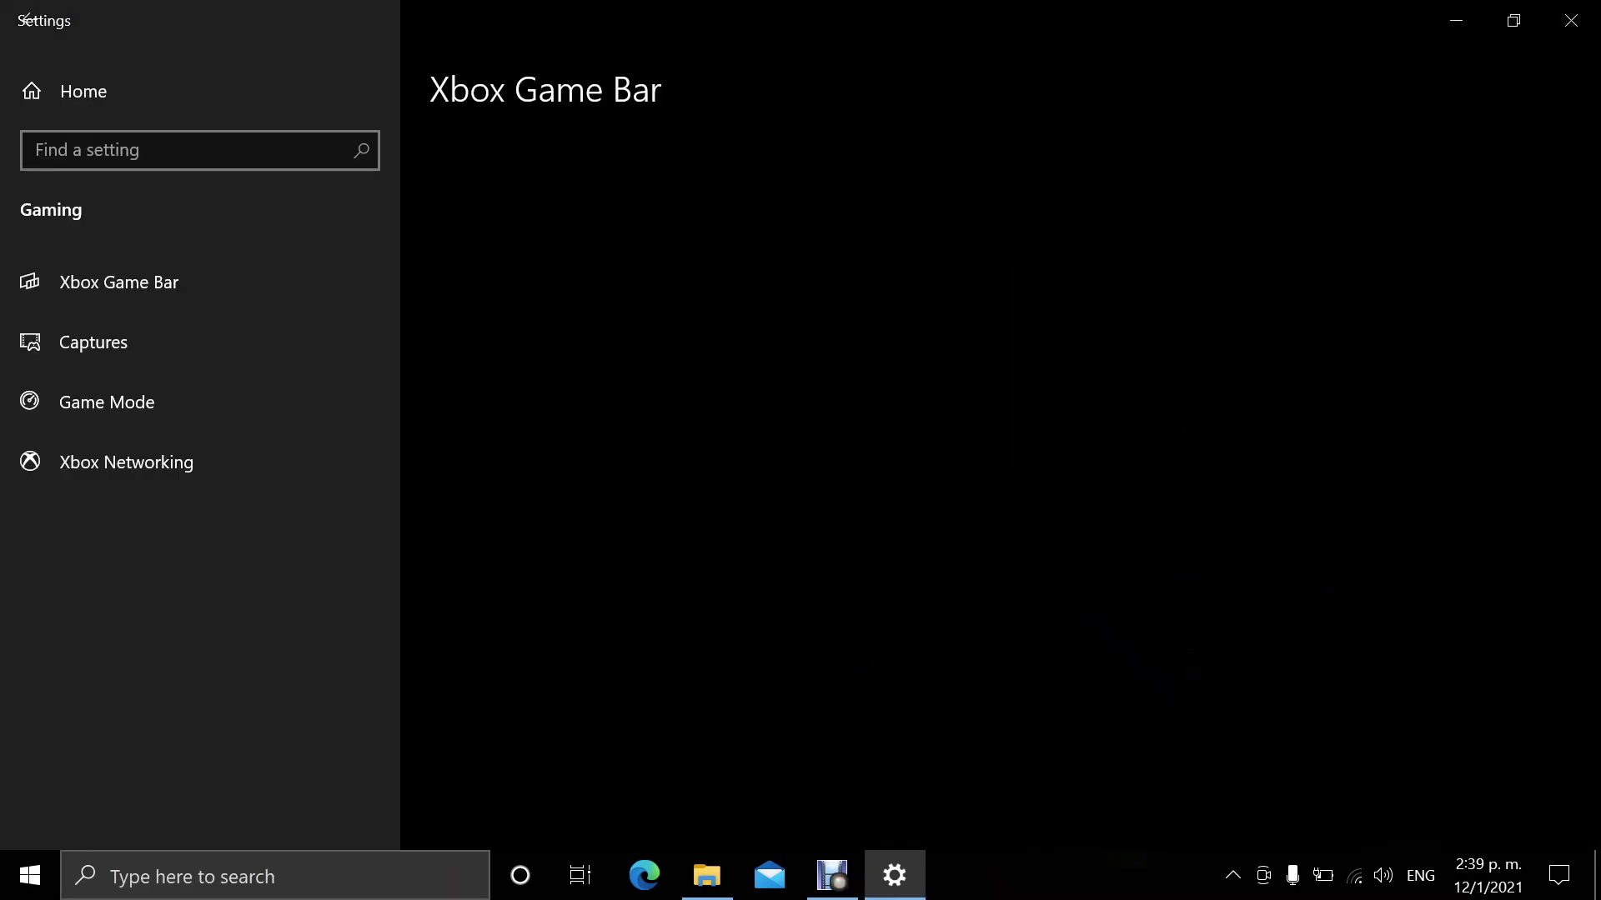
pyautogui.click(118, 282)
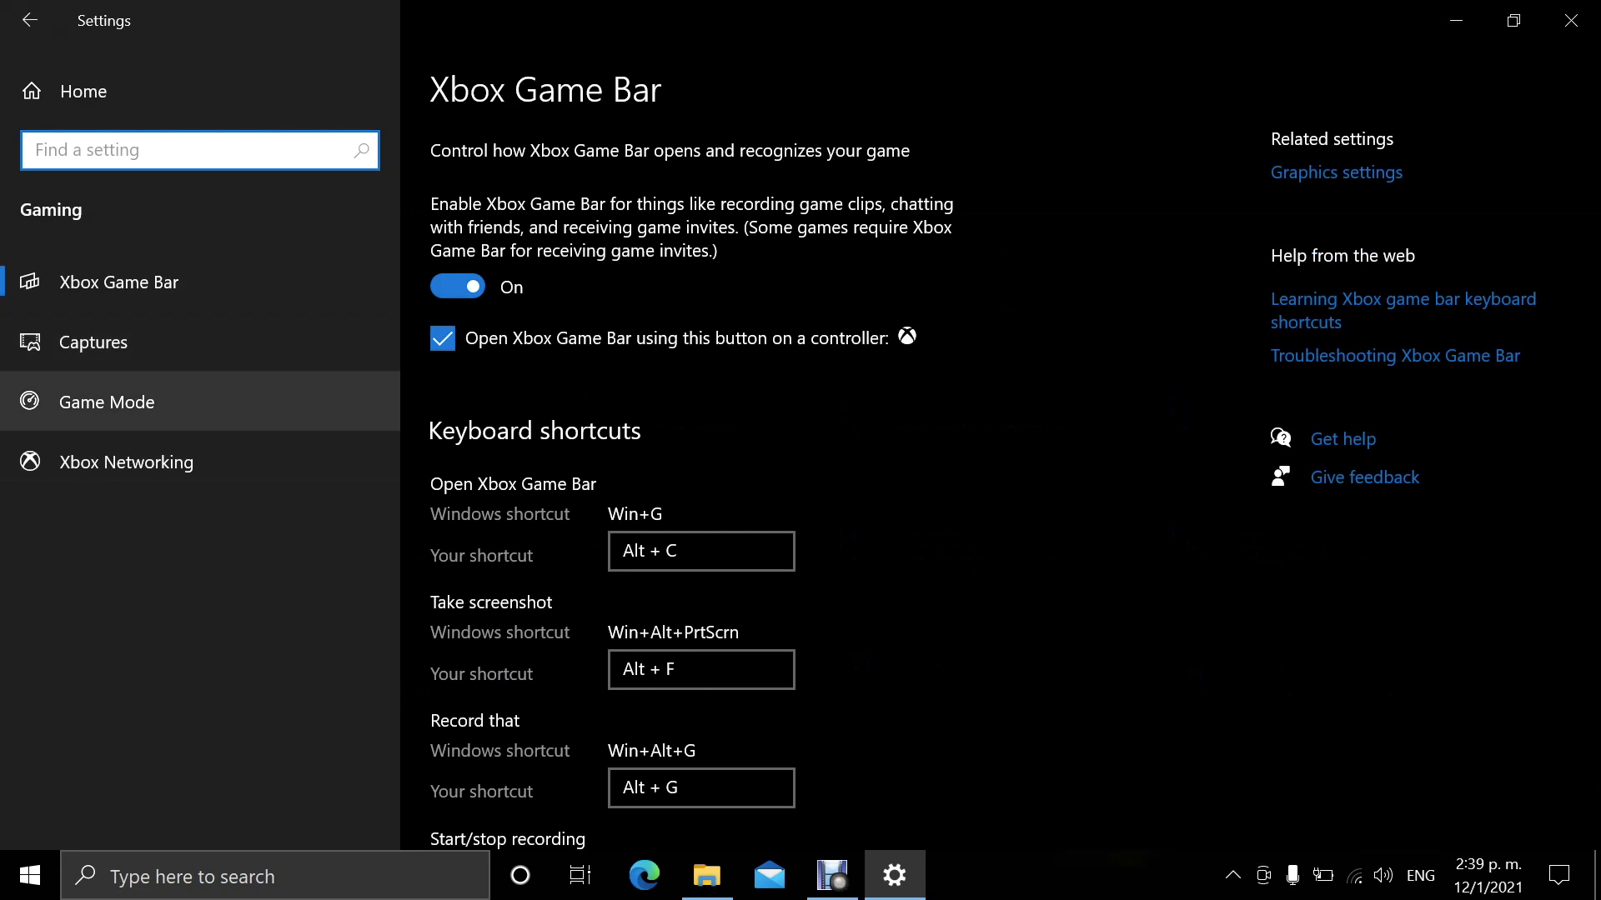
pyautogui.click(105, 402)
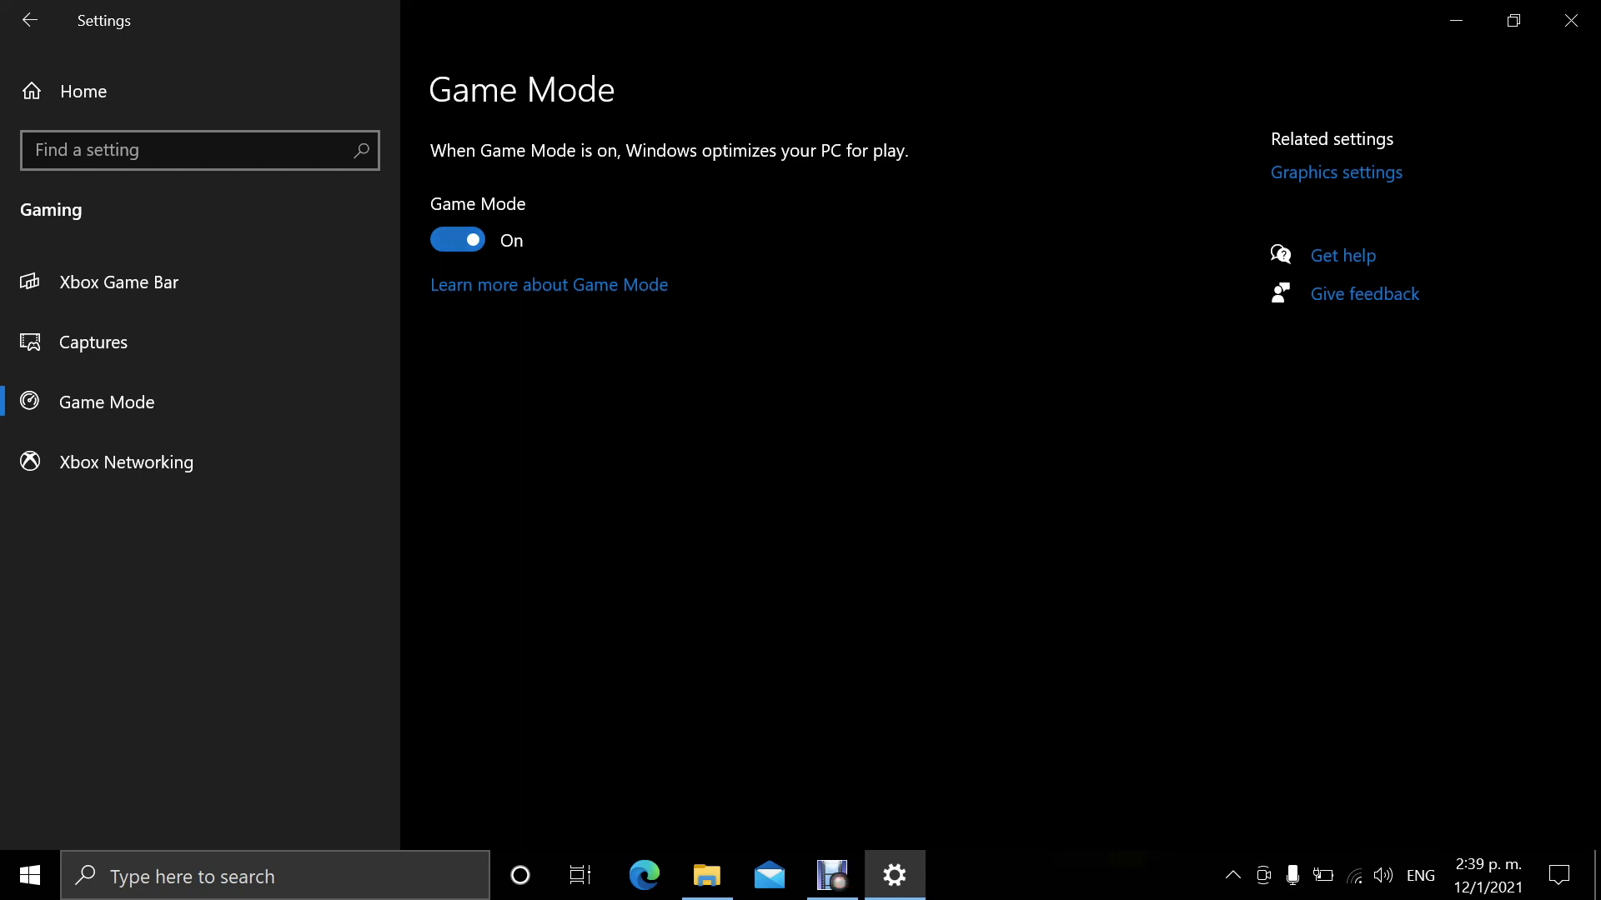
# Switch Game Mode off and on again, leaving it on, then close Settings
pyautogui.click(457, 238)
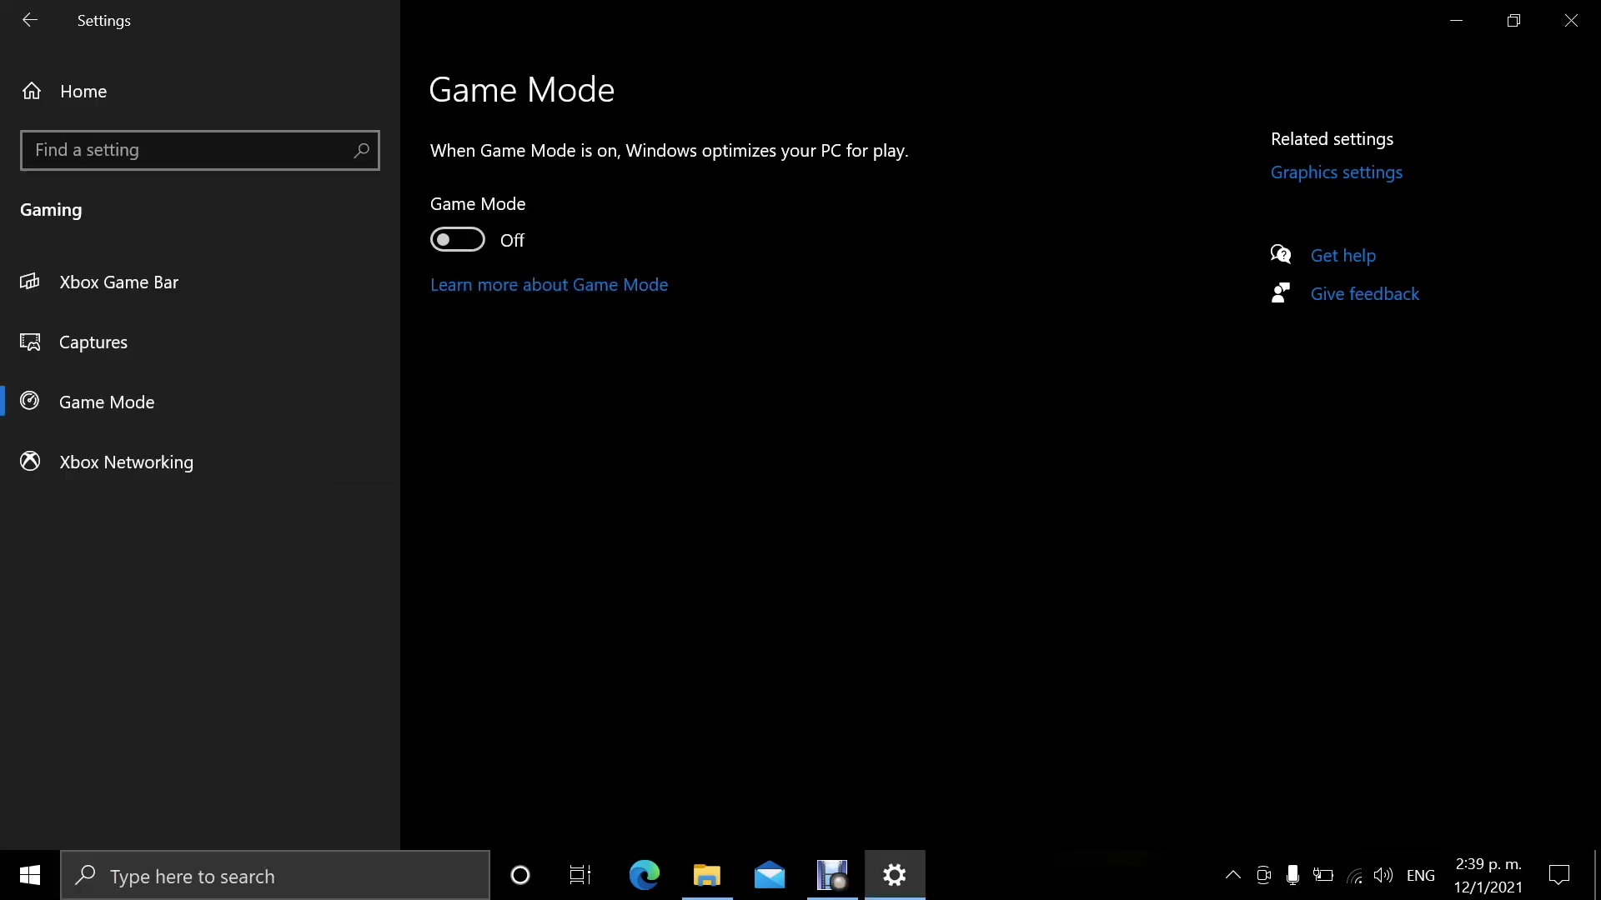
pyautogui.click(457, 239)
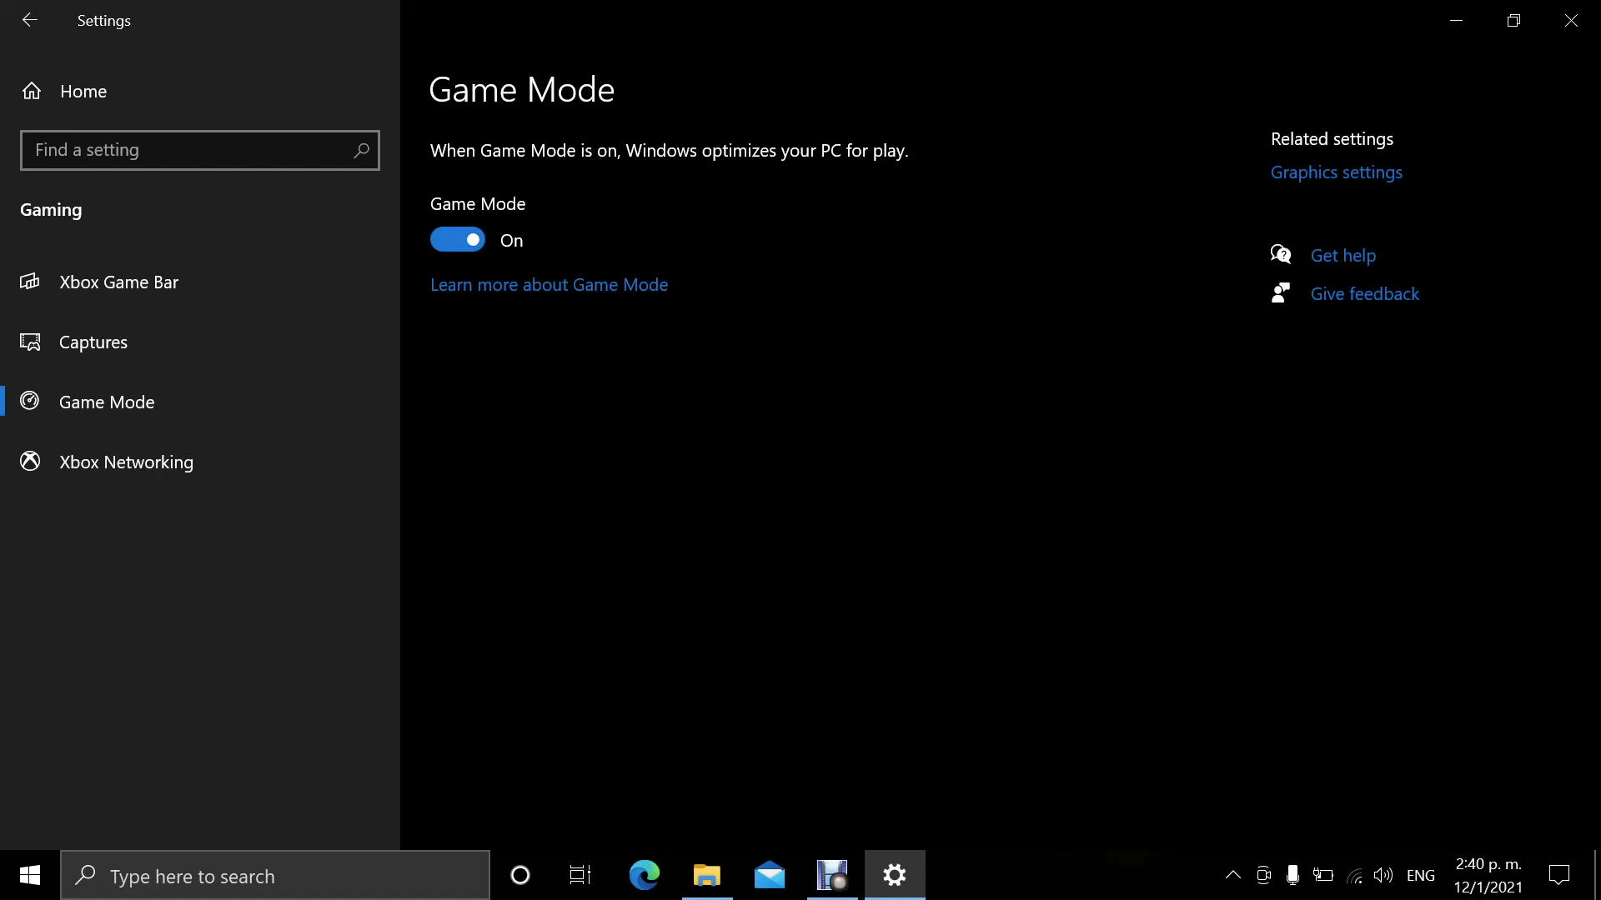
pyautogui.moveTo(1571, 20)
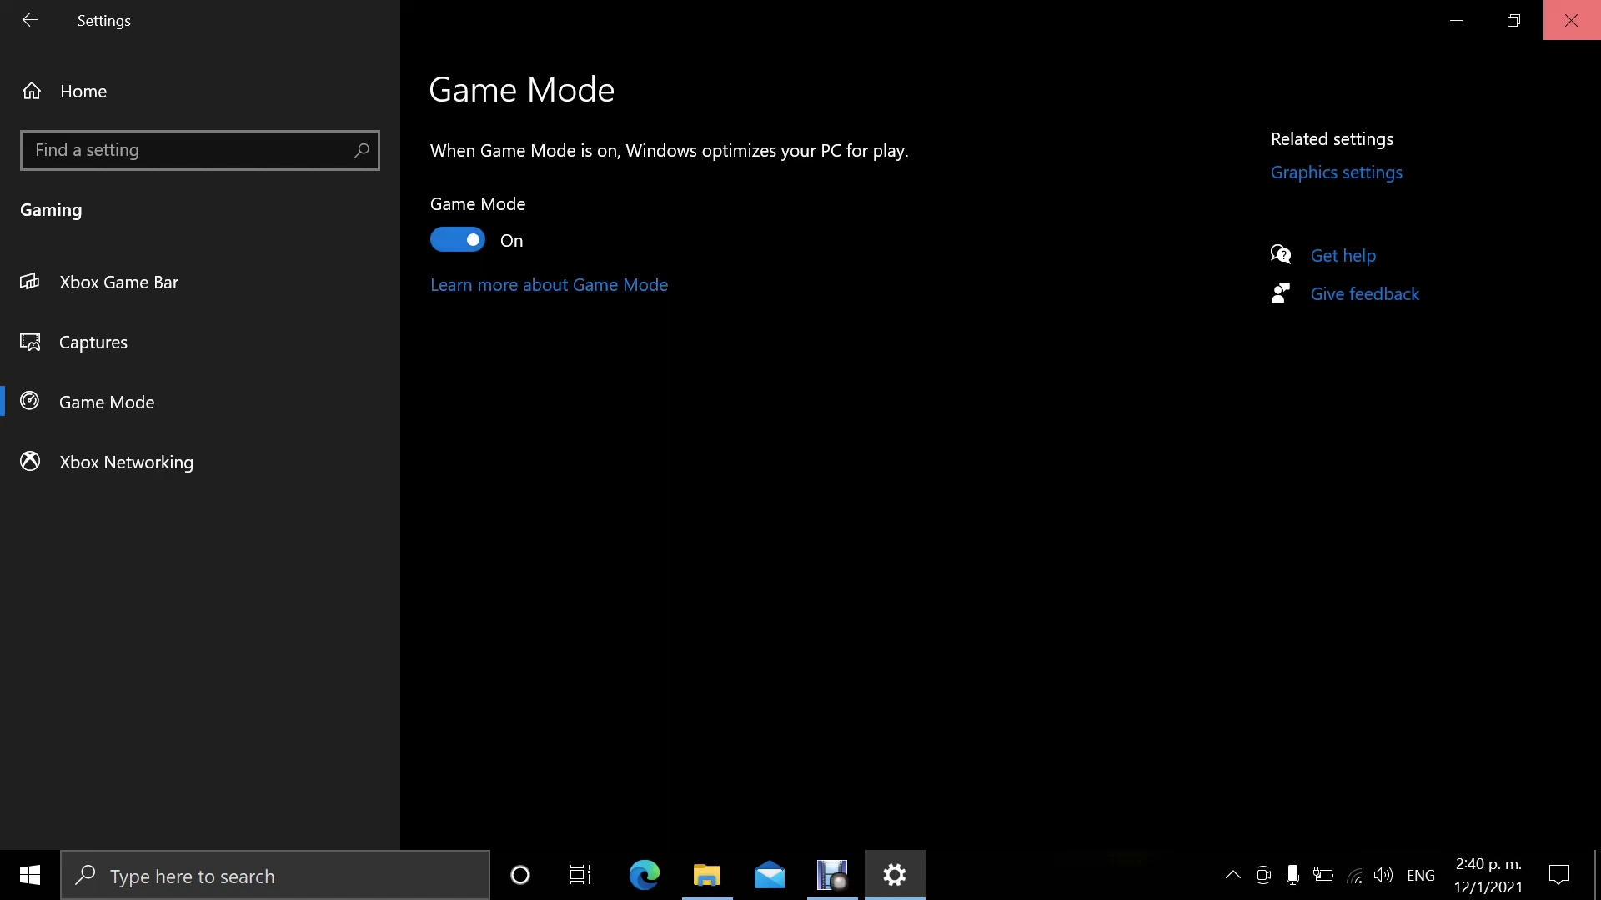
pyautogui.click(1576, 20)
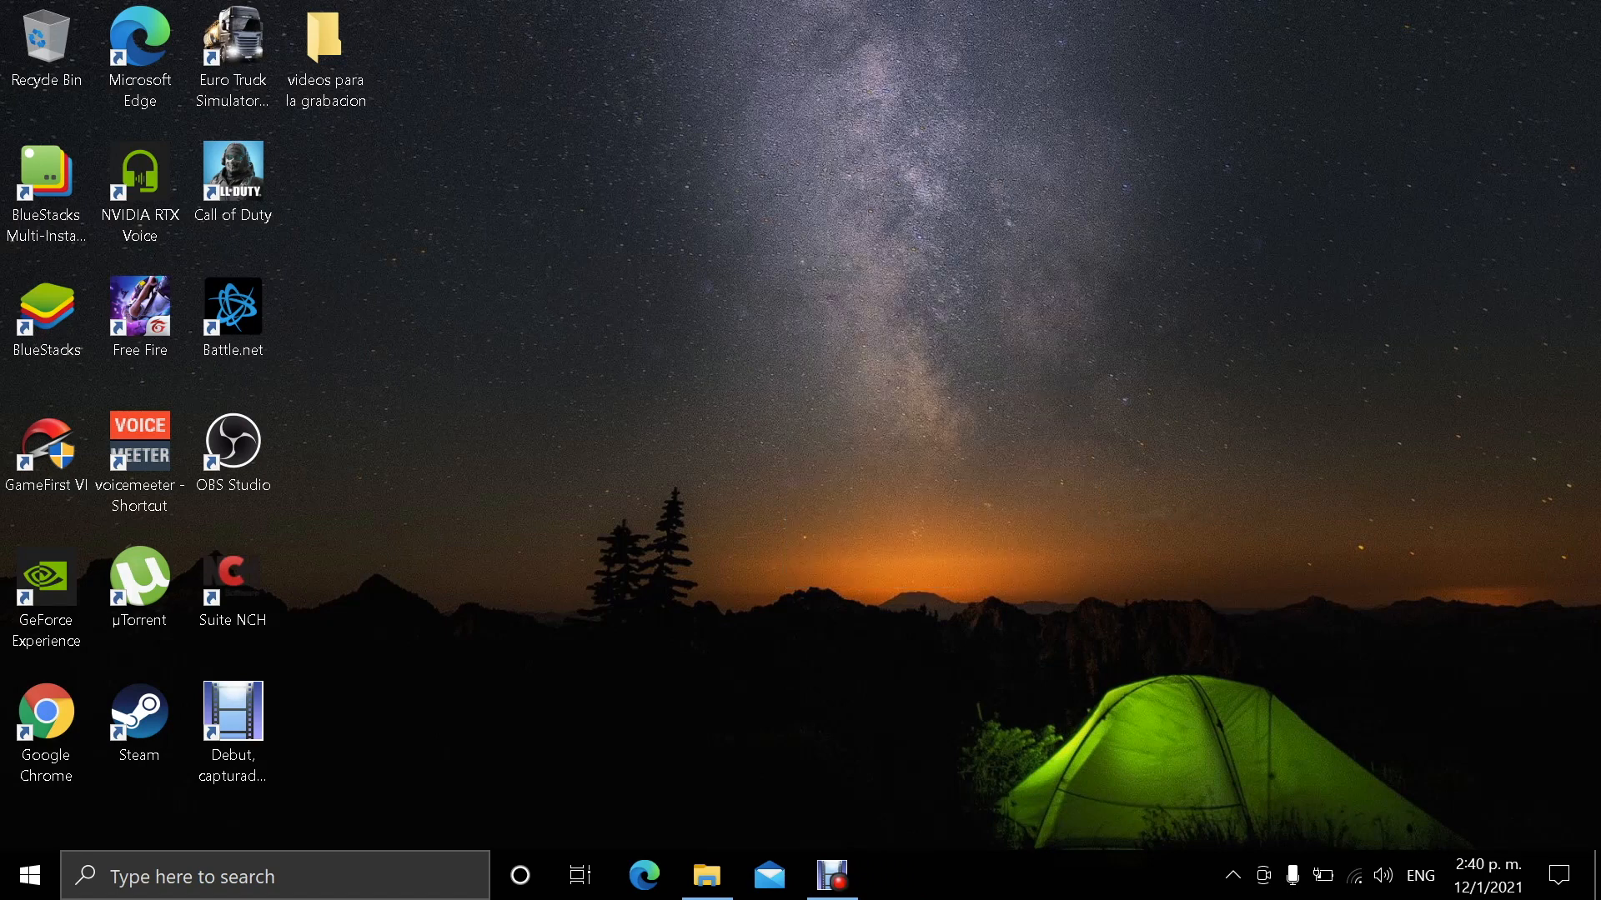